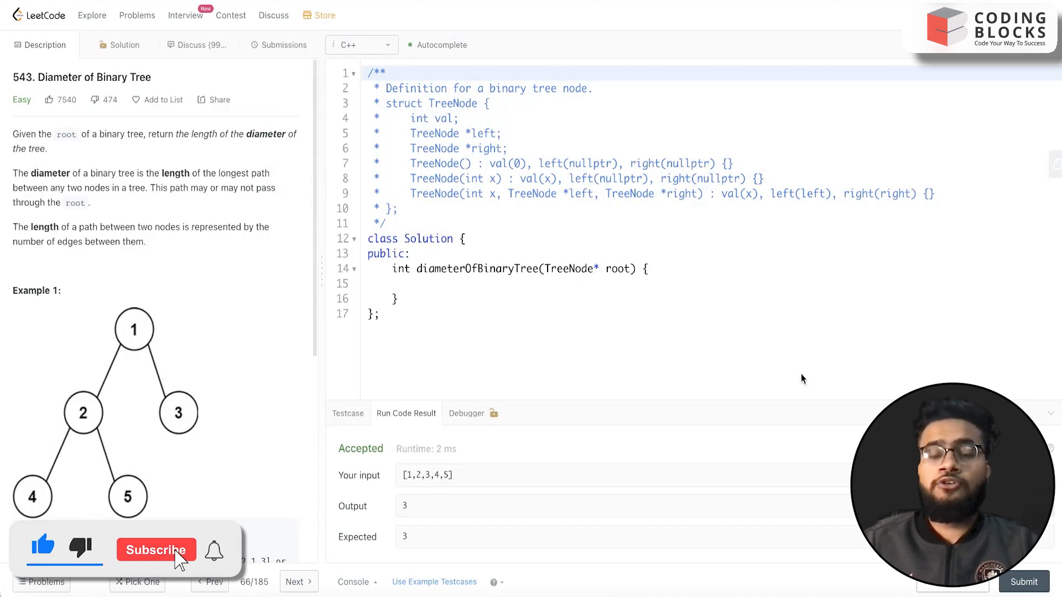
Step: Dismiss the accepted Run Code Result console, leaving the problem and empty C++ template
{"action": "left_click", "coordinate": [156, 549]}
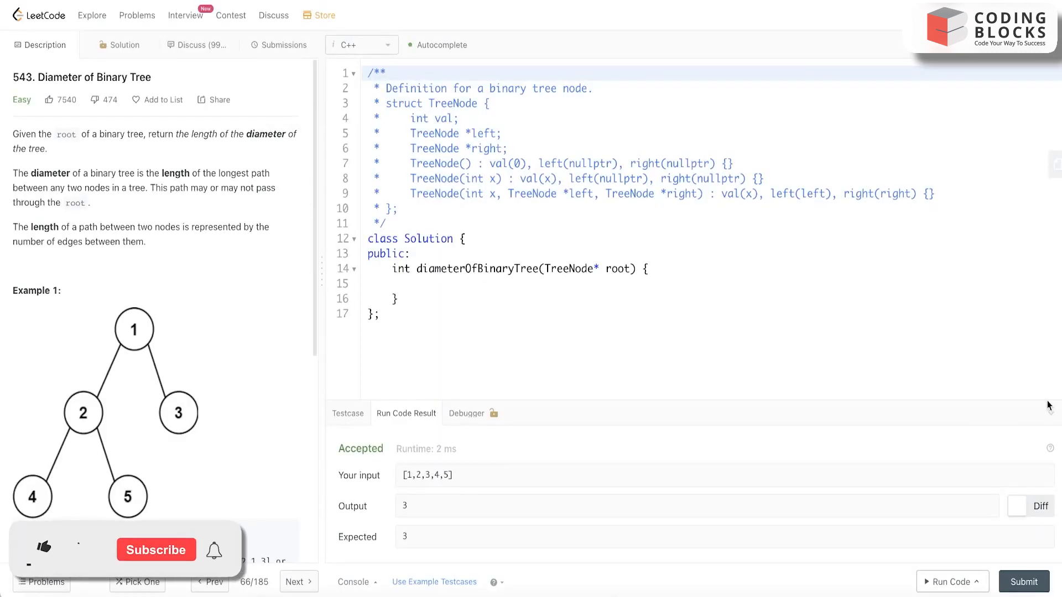
{"action": "left_click", "coordinate": [43, 546]}
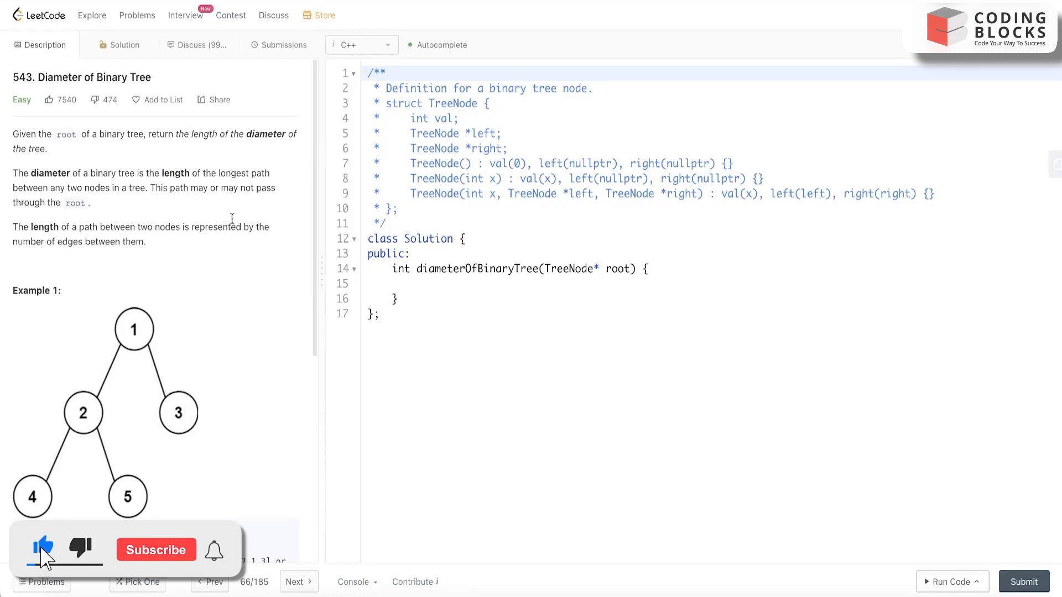
Step: Review Example 1's explanation, move to the Whiteboard and request clearing the old bound notes
{"action": "left_click", "coordinate": [156, 550]}
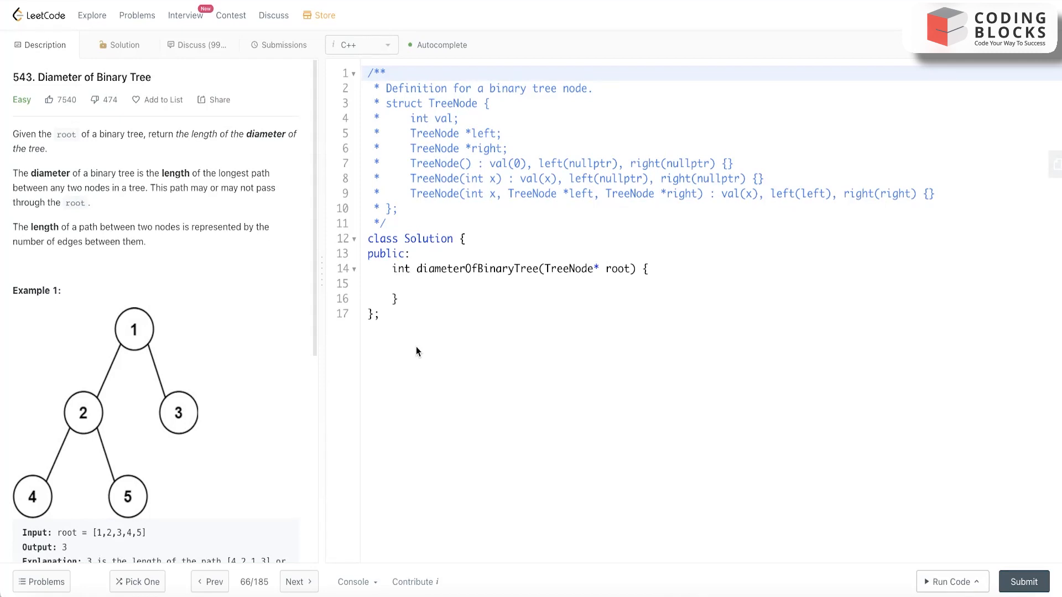
{"action": "mouse_move", "coordinate": [54, 150]}
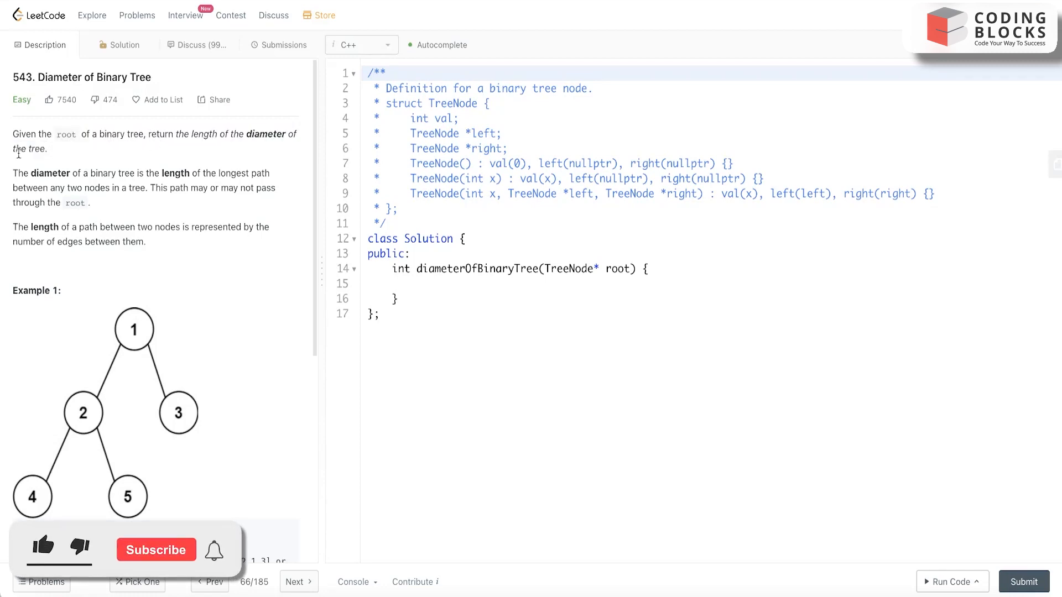
{"action": "left_click", "coordinate": [42, 546]}
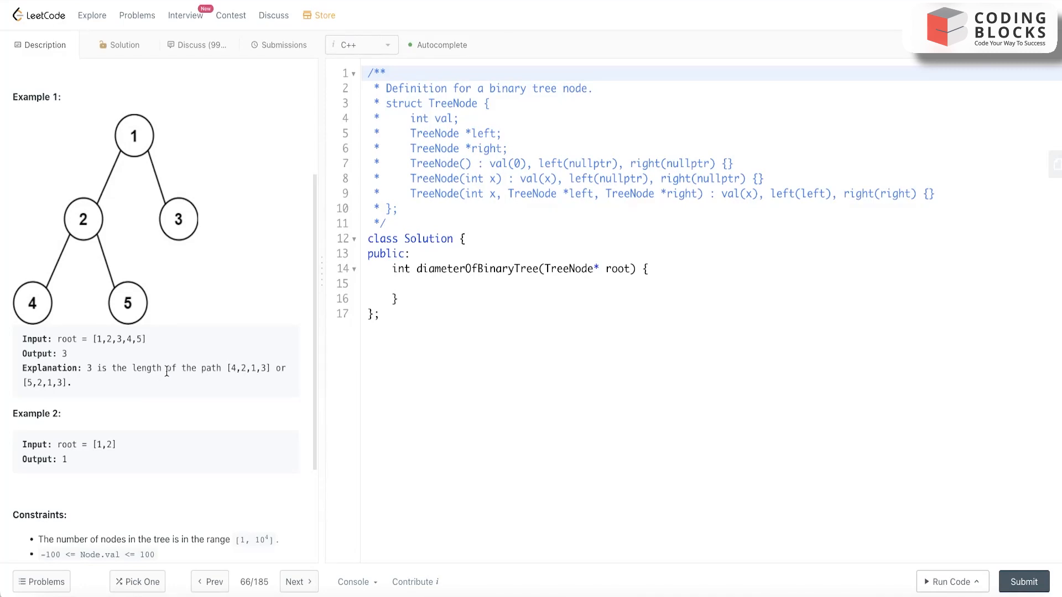
{"action": "mouse_move", "coordinate": [63, 237]}
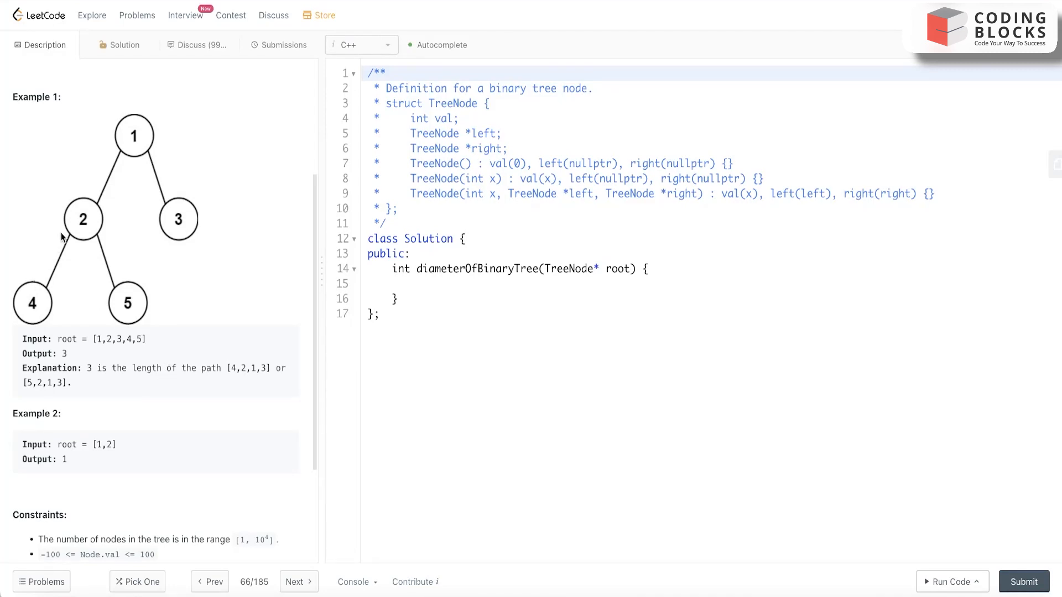
{"action": "mouse_move", "coordinate": [192, 382]}
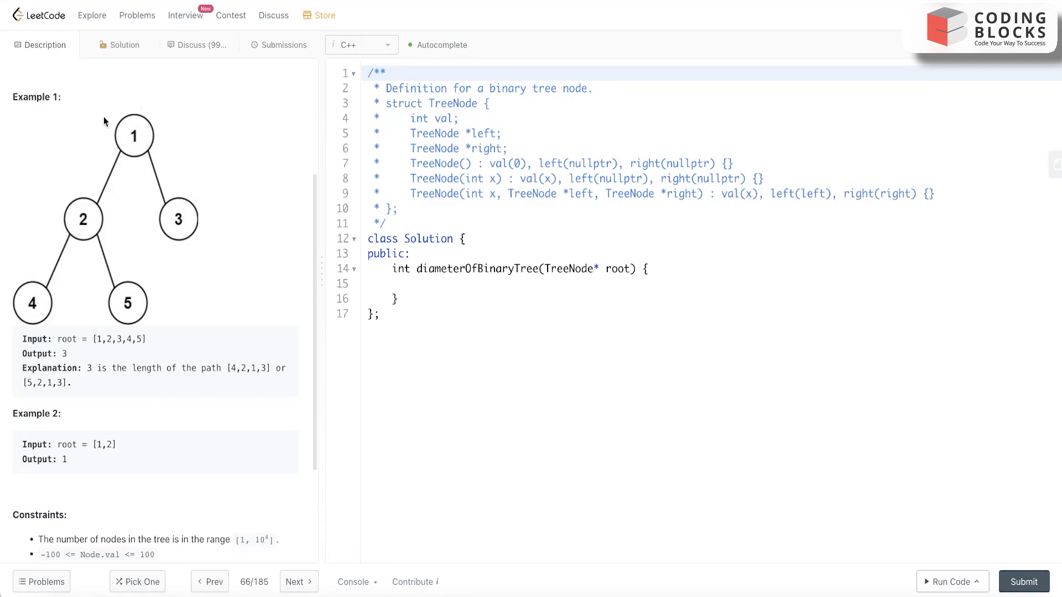
{"action": "mouse_move", "coordinate": [107, 399]}
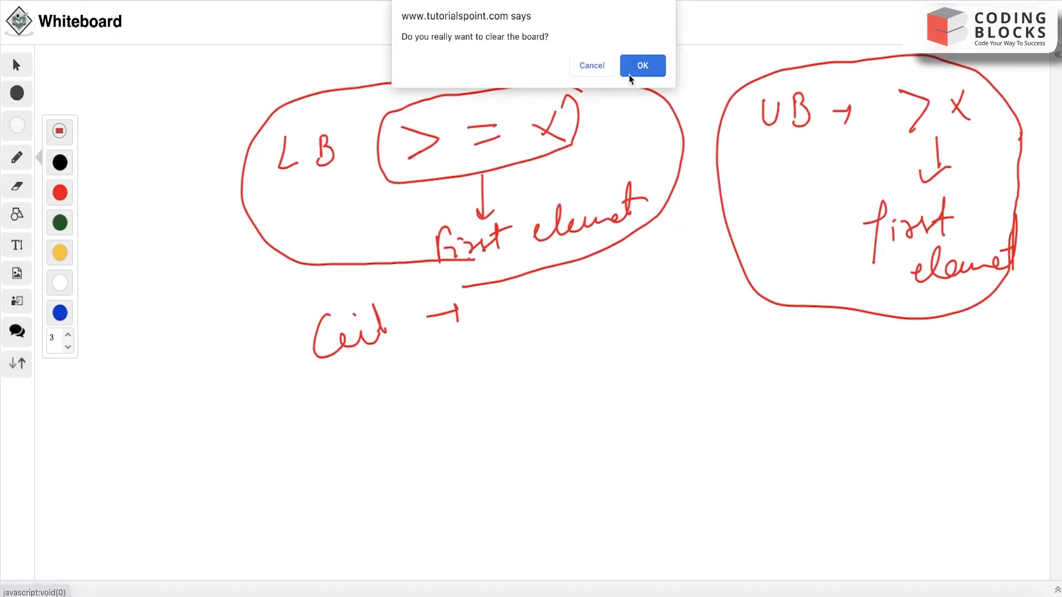
Step: Confirm clearing the board and thicken the green pen for sketching the tree with nodes 1-4
{"action": "left_click", "coordinate": [641, 65]}
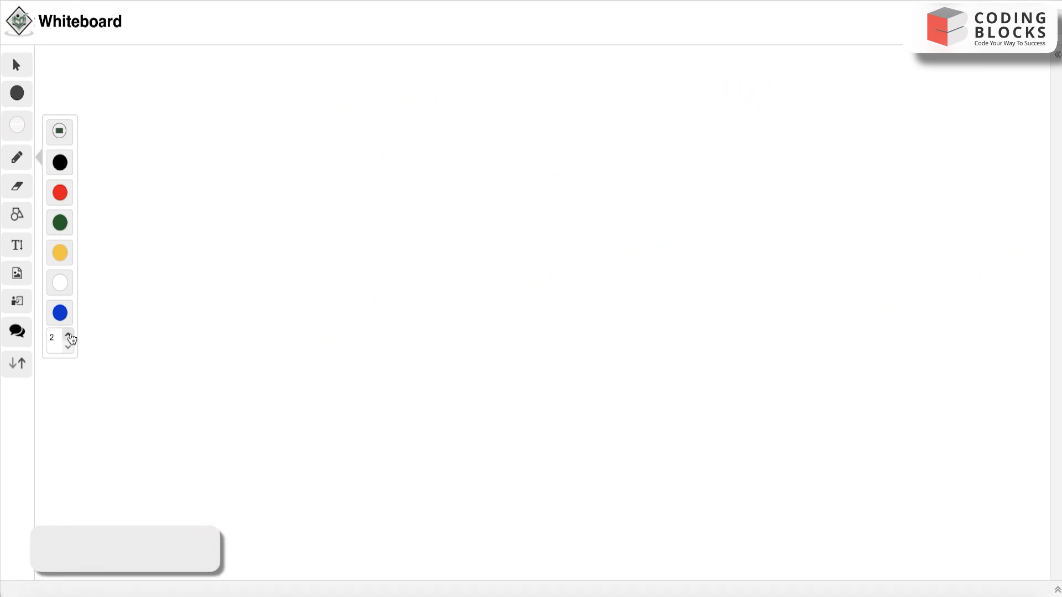
{"action": "left_click", "coordinate": [68, 333]}
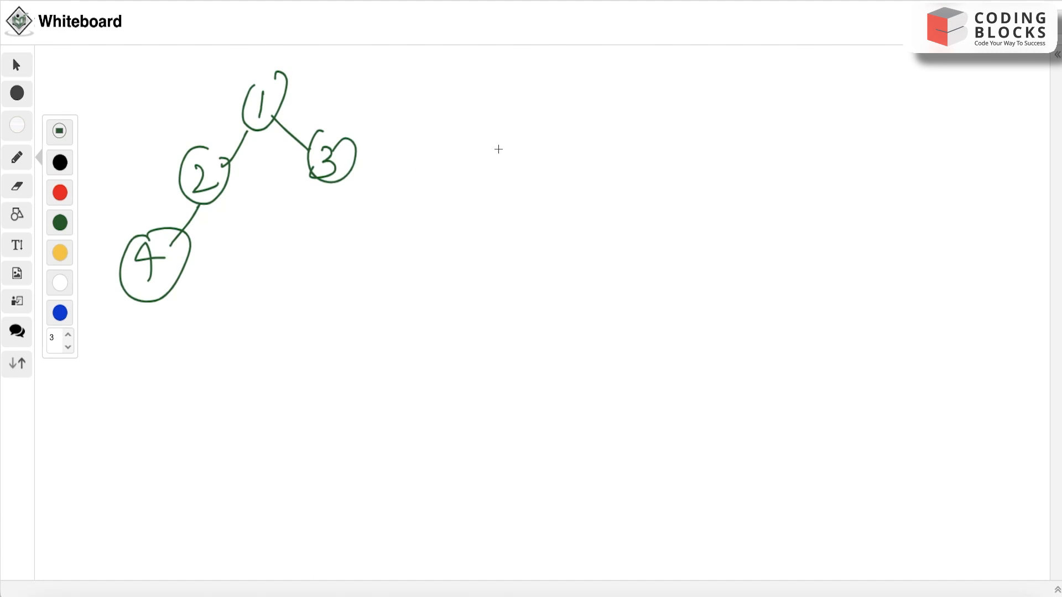
Step: Handwrite 'diameter → height' and 'height(l) max + height(r) max' beside the tree
{"action": "left_click_drag", "start_coordinate": [506, 125], "coordinate": [500, 146]}
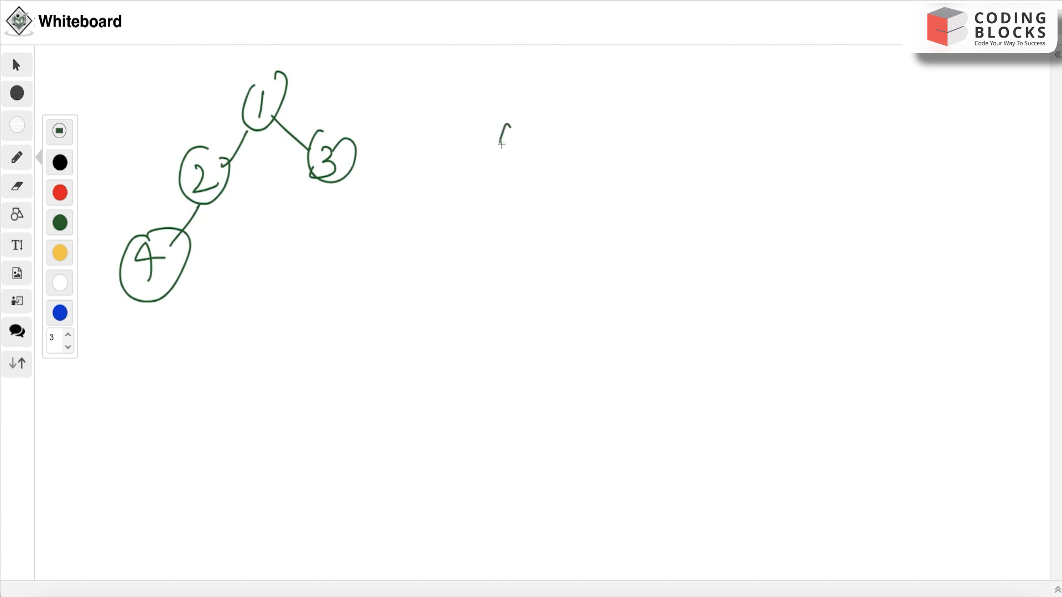
{"action": "left_click_drag", "start_coordinate": [502, 143], "coordinate": [623, 119]}
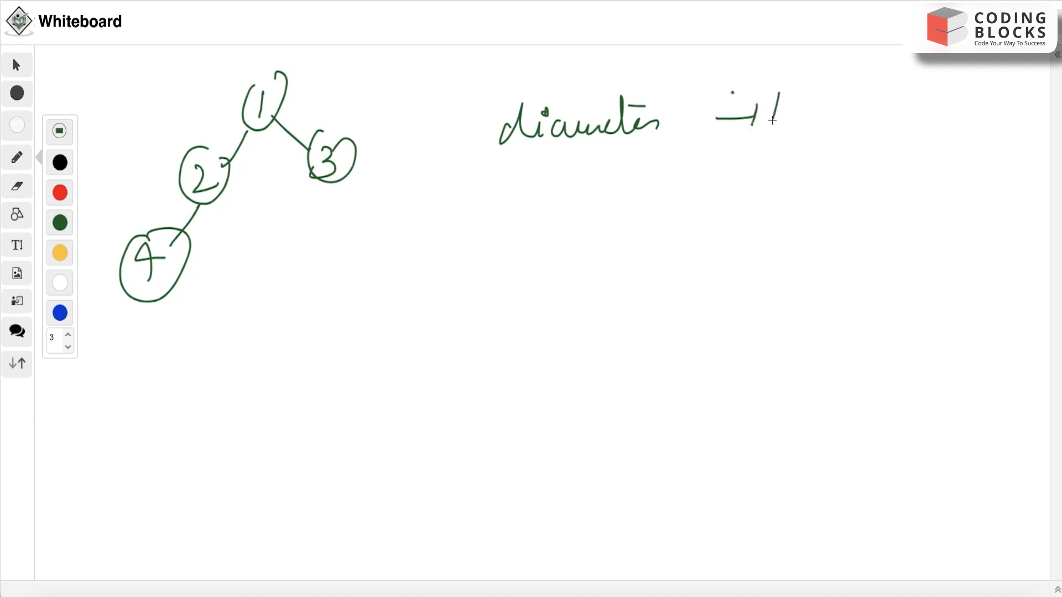
{"action": "left_click_drag", "start_coordinate": [765, 118], "coordinate": [881, 121]}
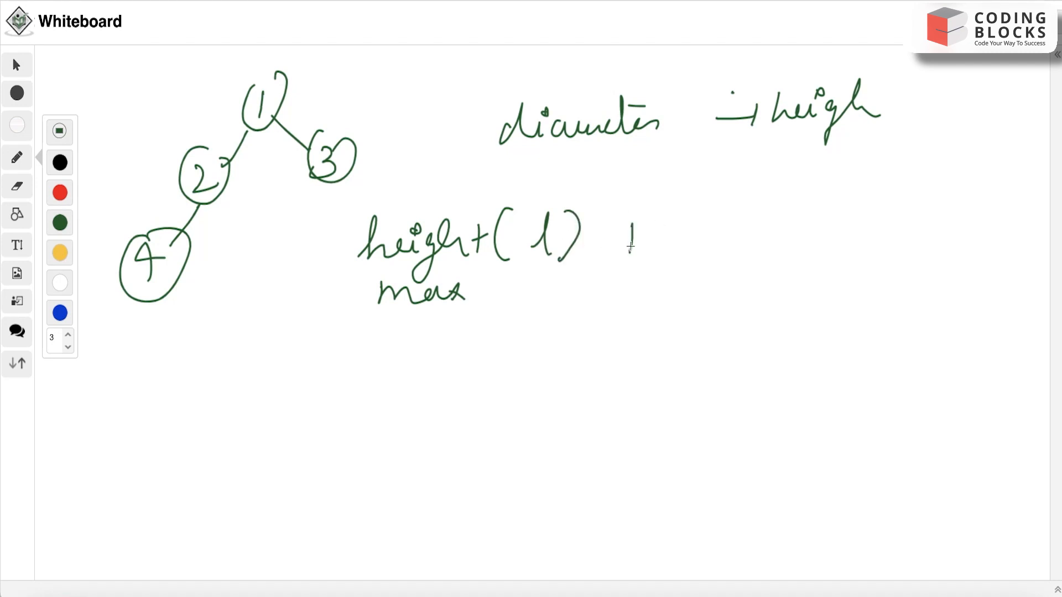
{"action": "left_click_drag", "start_coordinate": [622, 233], "coordinate": [759, 230]}
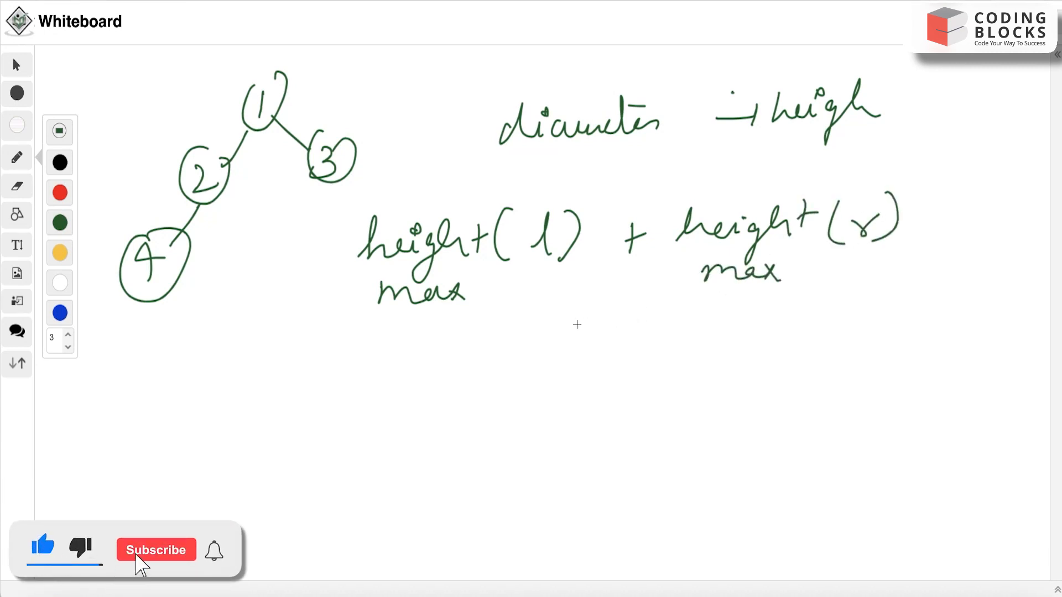
Step: Bracket the two max heights with arrows down to a circled 'diameter' below the formula
{"action": "left_click_drag", "start_coordinate": [497, 329], "coordinate": [643, 361]}
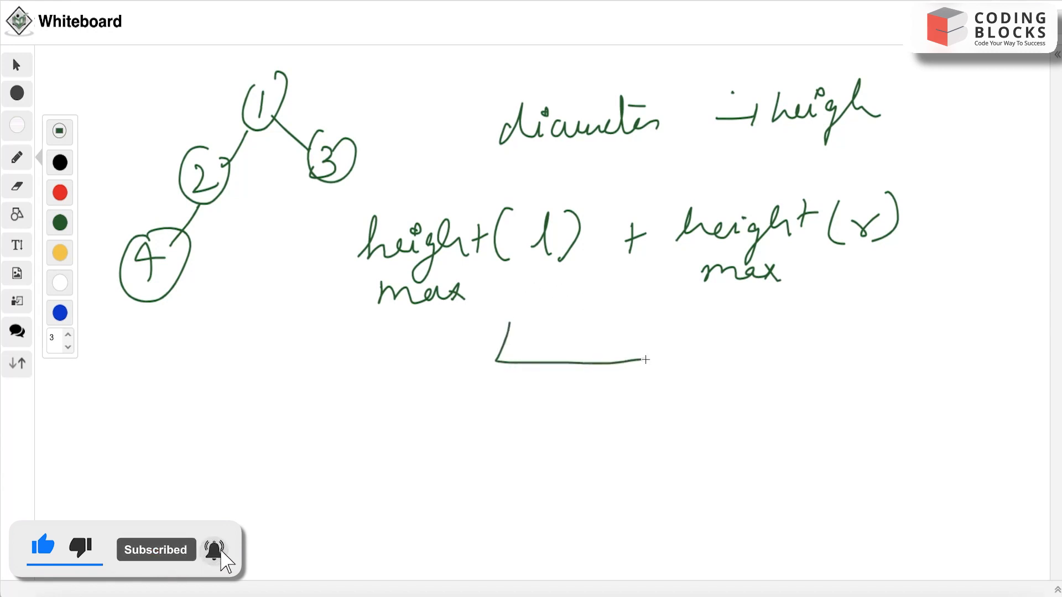
{"action": "left_click_drag", "start_coordinate": [643, 359], "coordinate": [467, 421]}
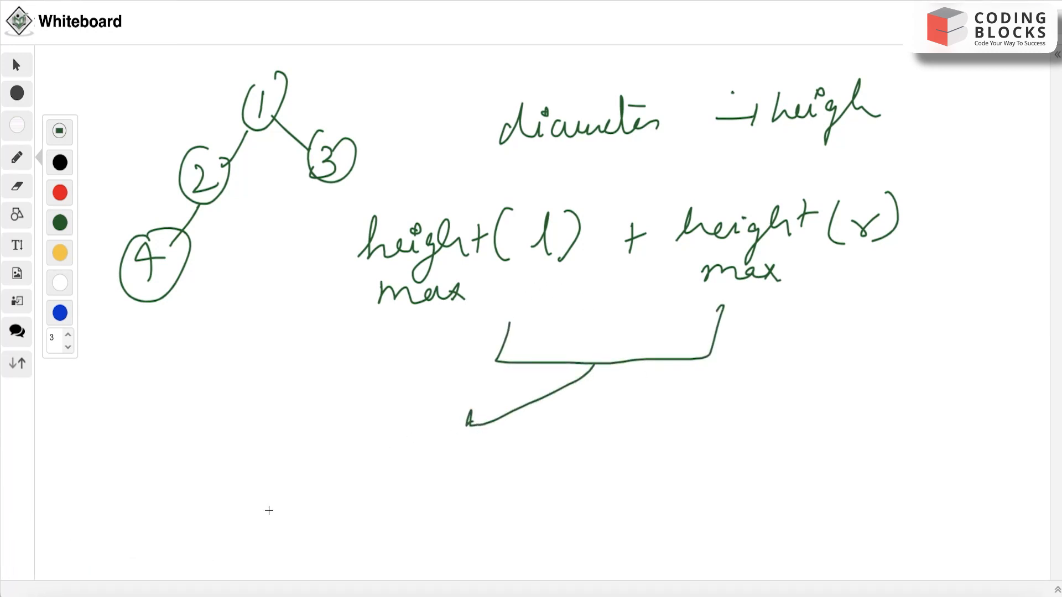
{"action": "left_click_drag", "start_coordinate": [278, 460], "coordinate": [319, 440]}
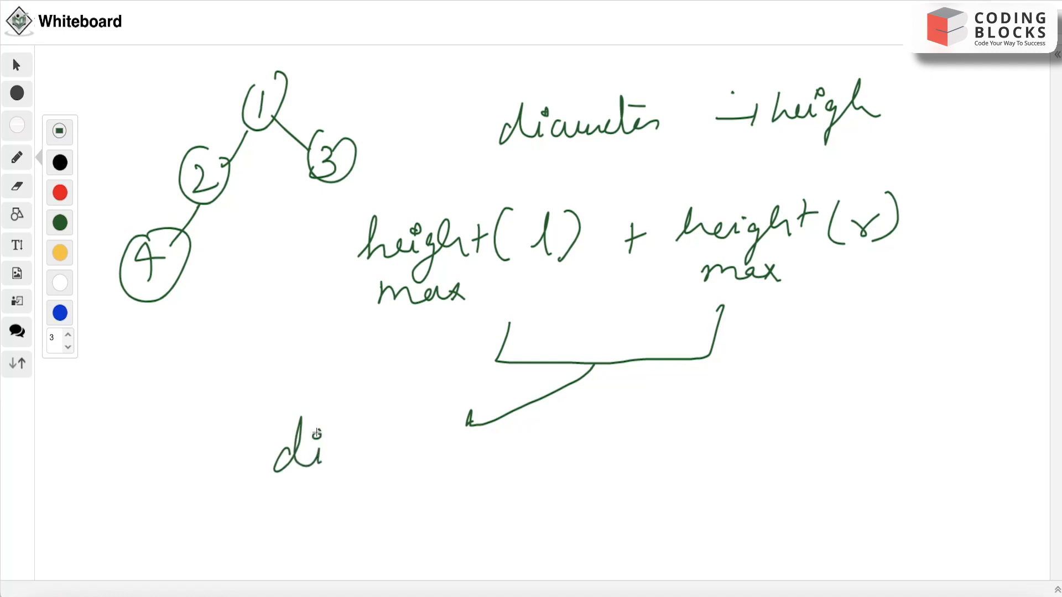
{"action": "left_click_drag", "start_coordinate": [318, 446], "coordinate": [427, 440]}
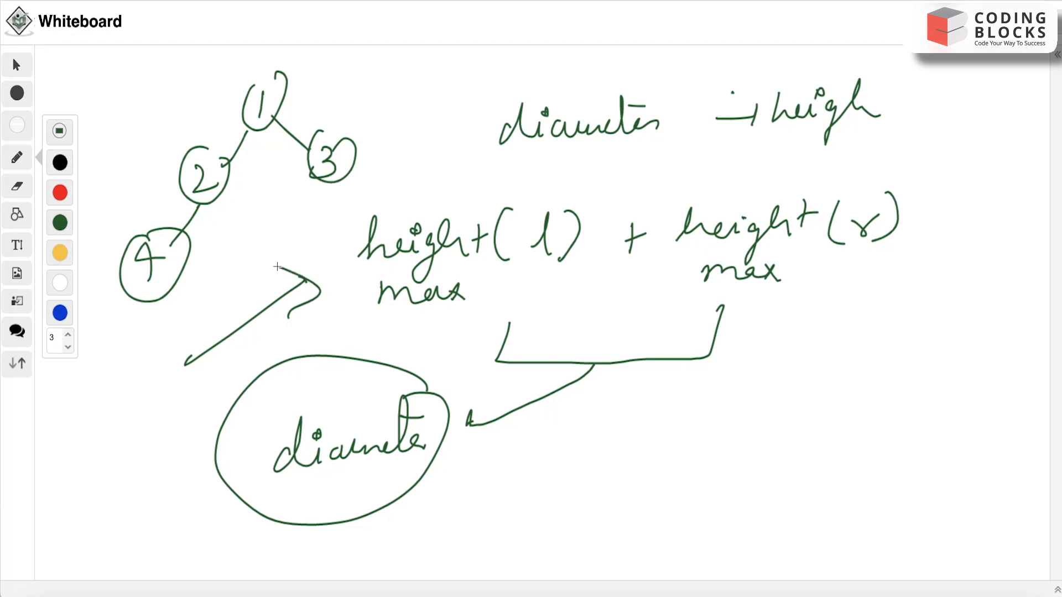
{"action": "left_click_drag", "start_coordinate": [465, 312], "coordinate": [475, 398]}
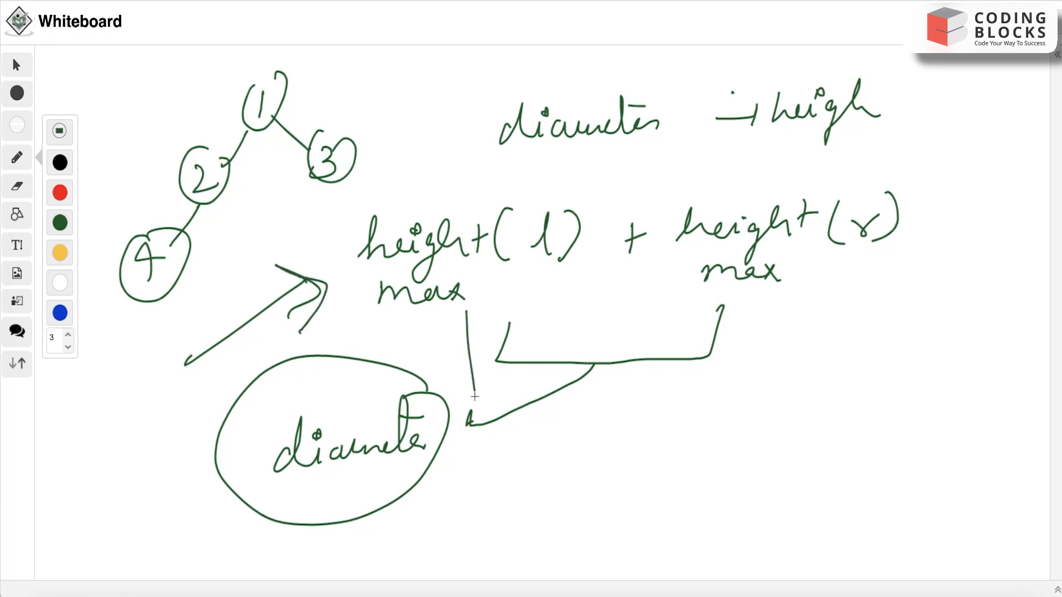
{"action": "left_click_drag", "start_coordinate": [475, 396], "coordinate": [478, 460]}
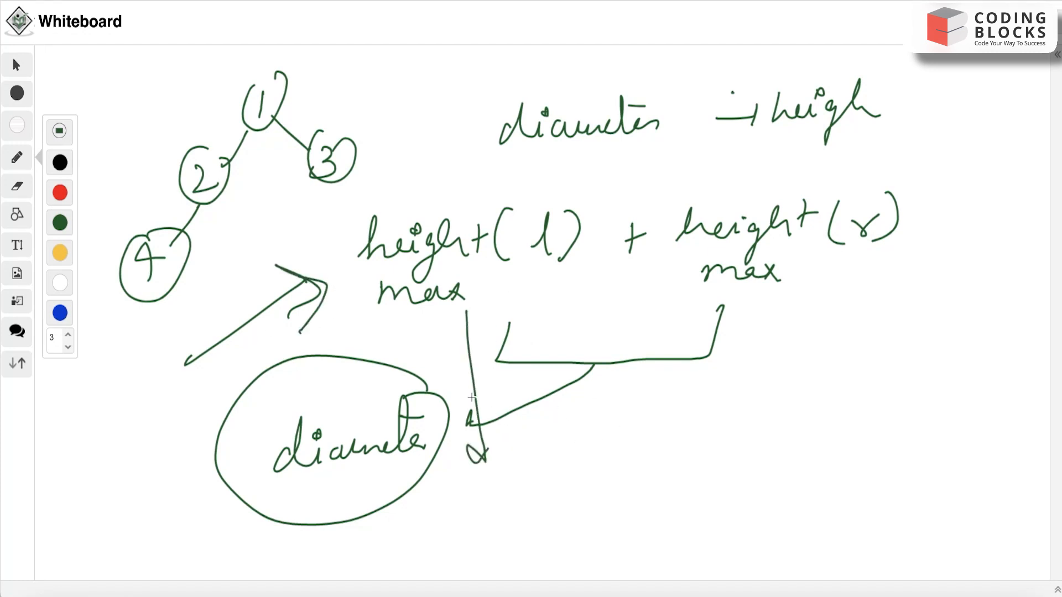
{"action": "mouse_move", "coordinate": [770, 357]}
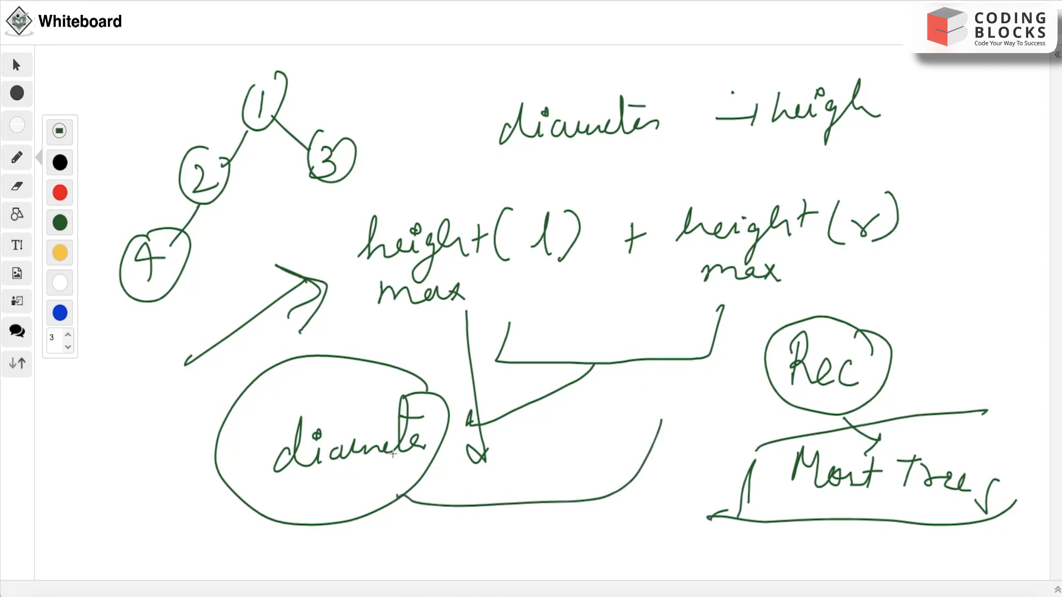
{"action": "mouse_move", "coordinate": [307, 384]}
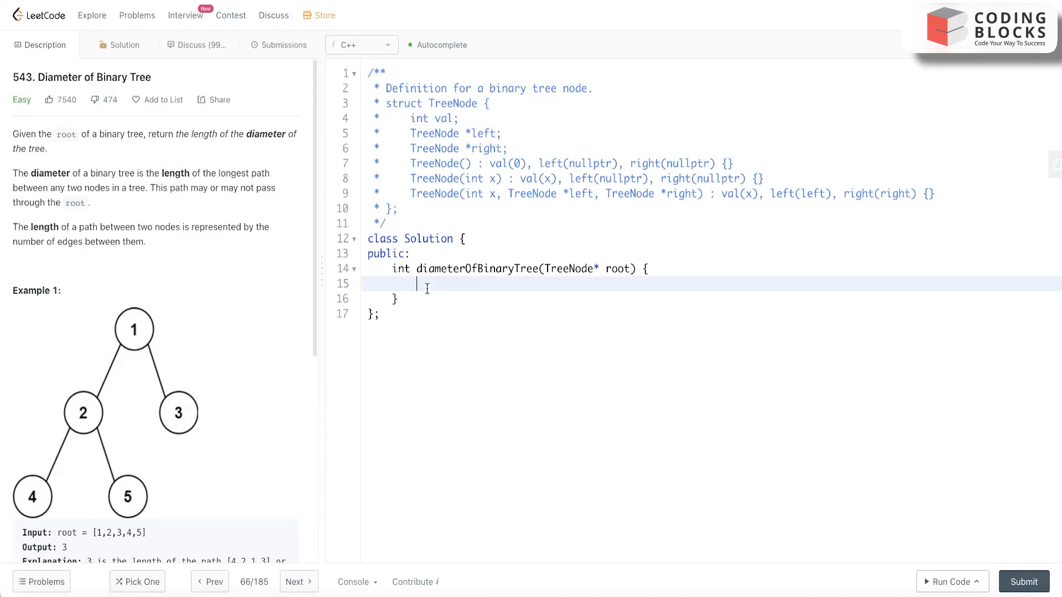
Step: Write int d=0; and the call rec(root, d) inside diameterOfBinaryTree
{"action": "type", "text": "i"}
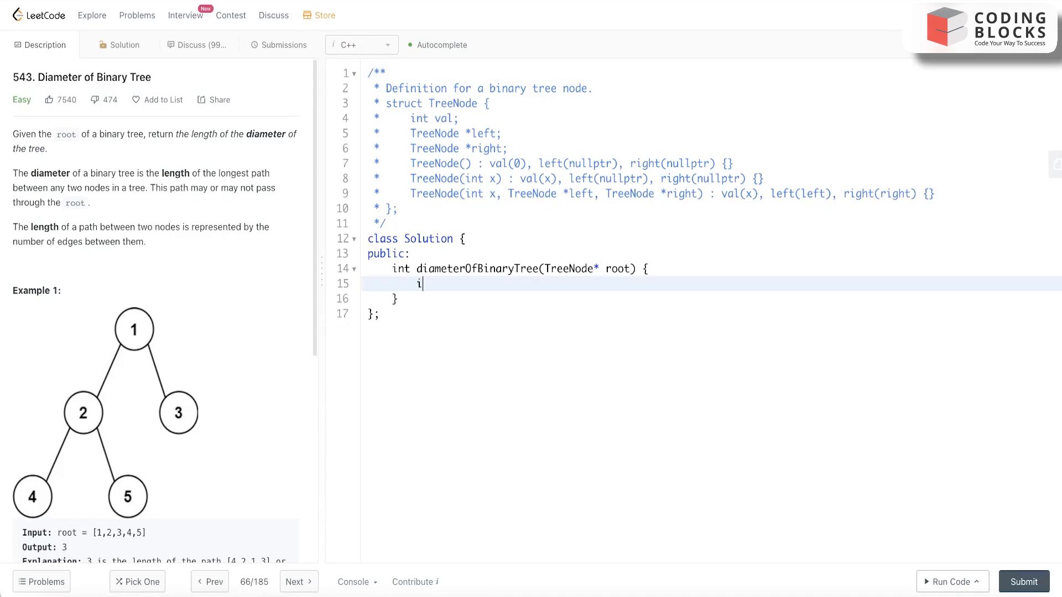
{"action": "type", "text": "nt d=0;"}
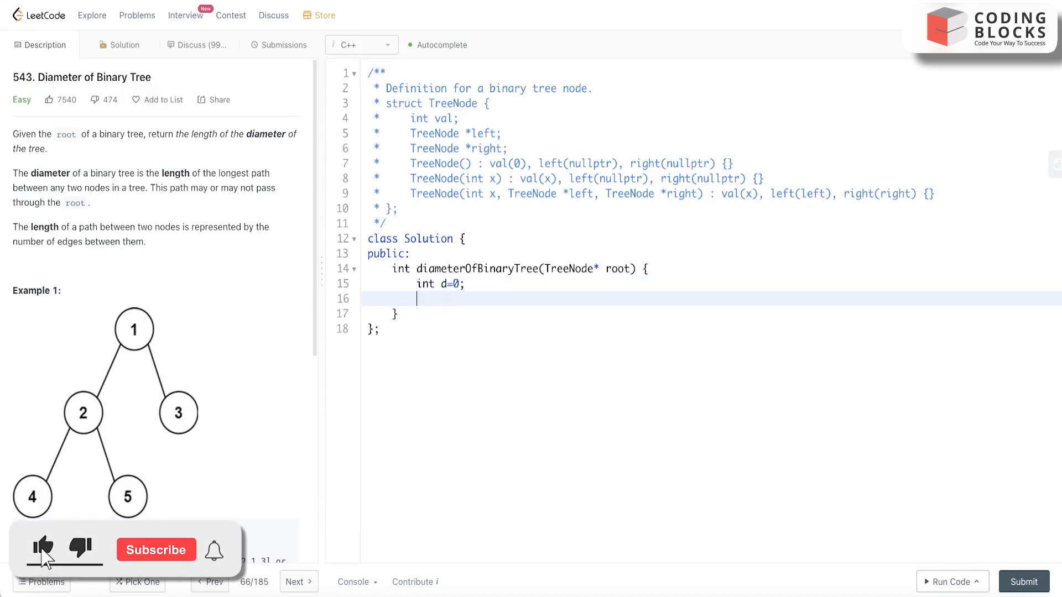
{"action": "type", "text": "rec"}
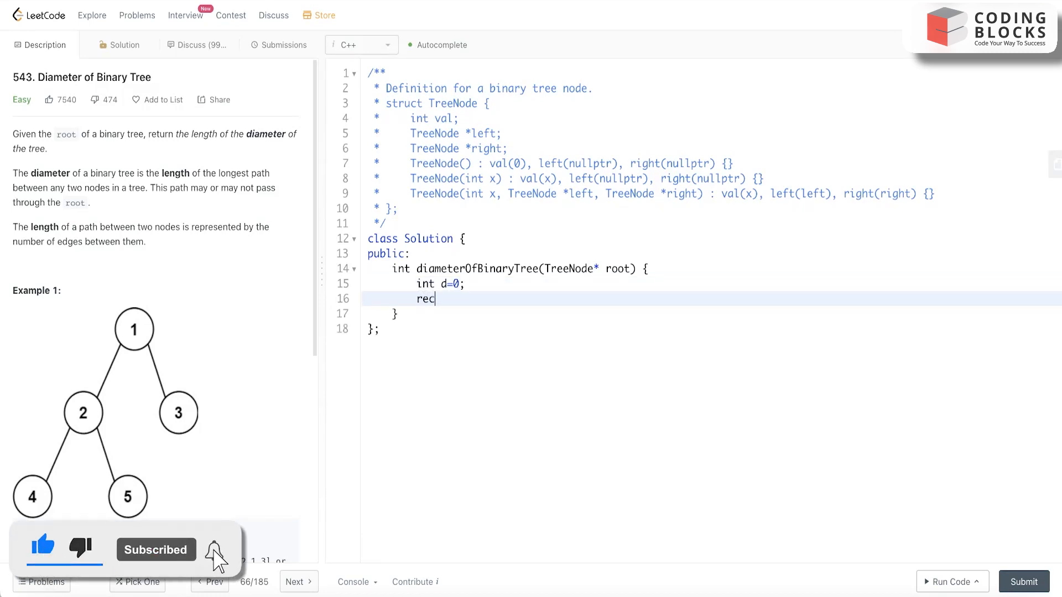
{"action": "type", "text": "("}
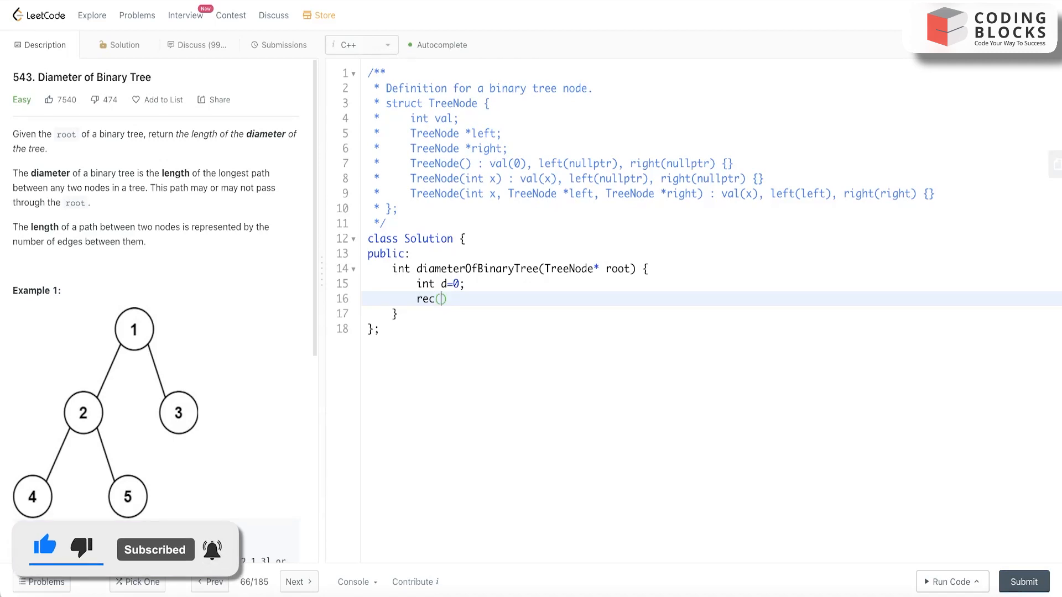
{"action": "type", "text": "root"}
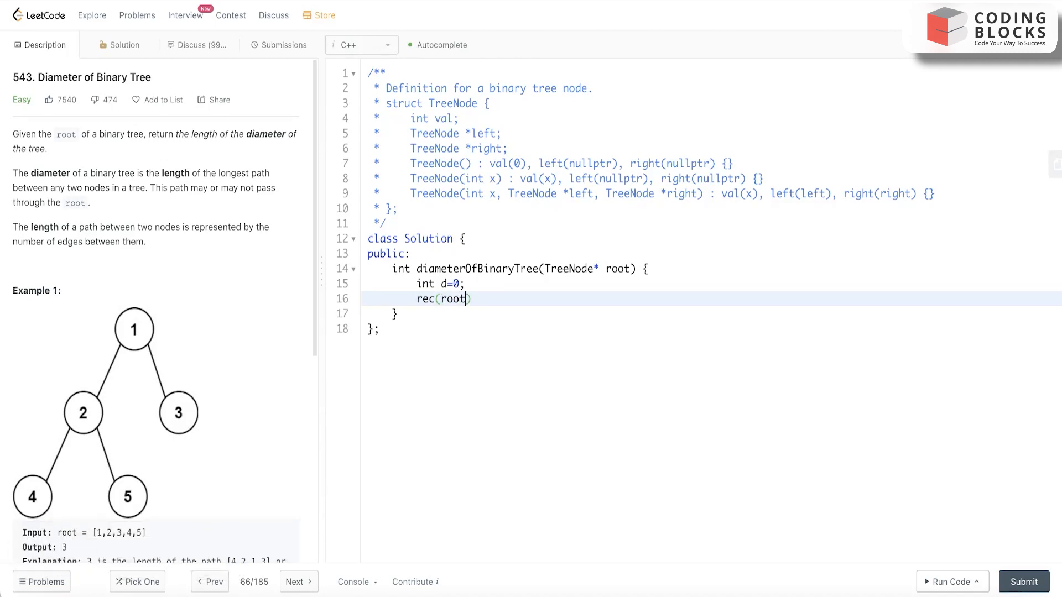
{"action": "type", "text": ","}
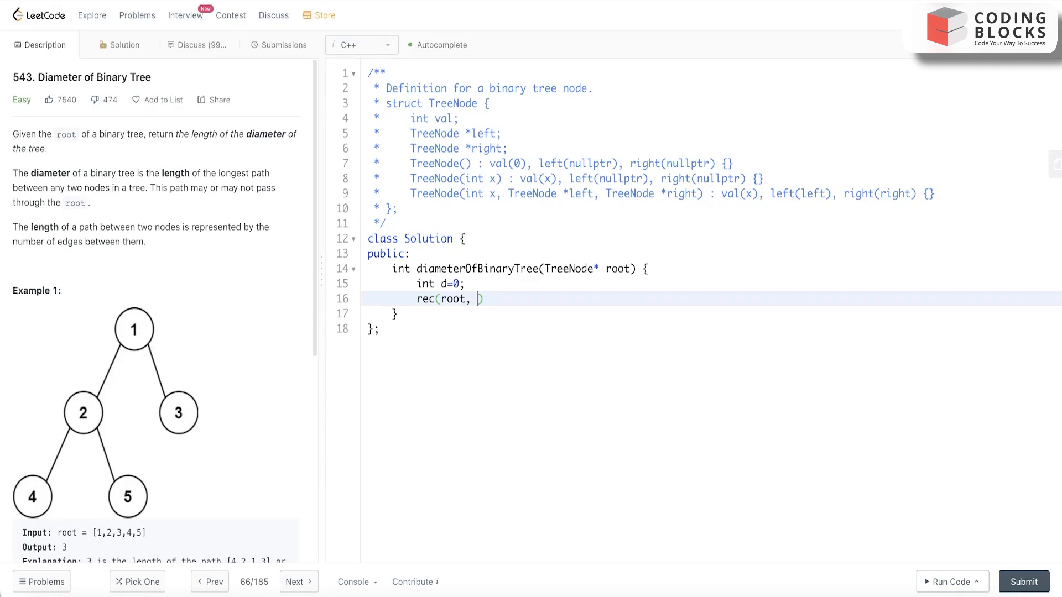
{"action": "type", "text": "d"}
{"action": "type", "text": "return d;"}
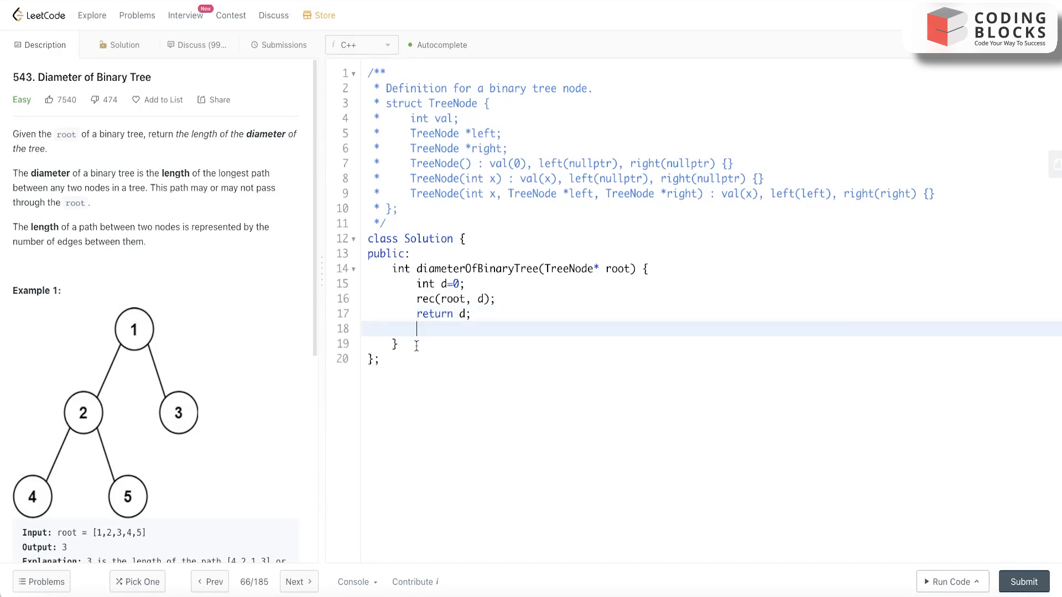
Step: Declare the helper signature int rec(TreeNode* root, int &d) { below diameterOfBinaryTree
{"action": "type", "text": "i"}
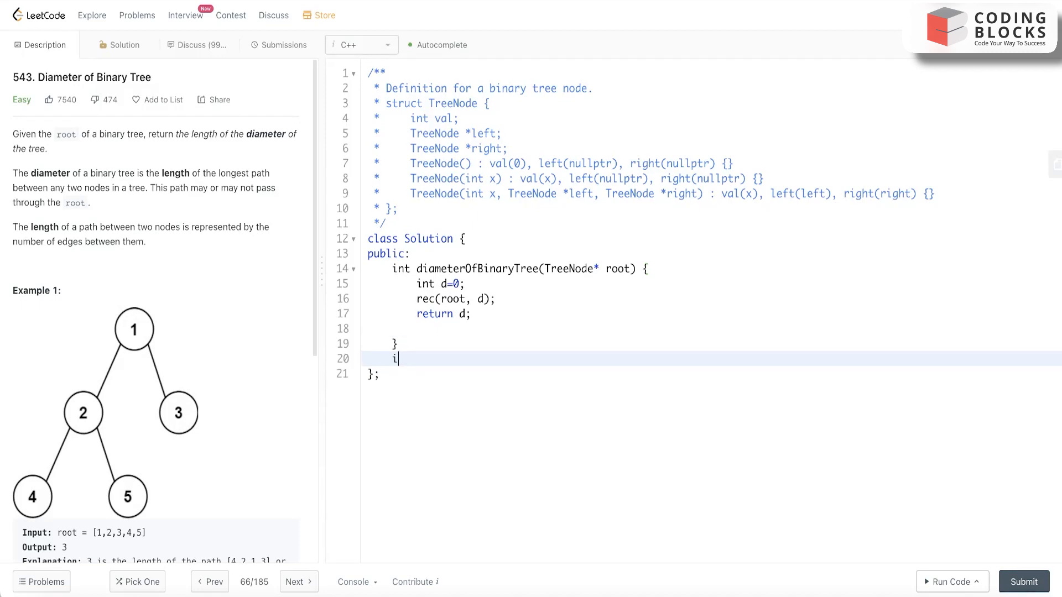
{"action": "type", "text": "nt rec"}
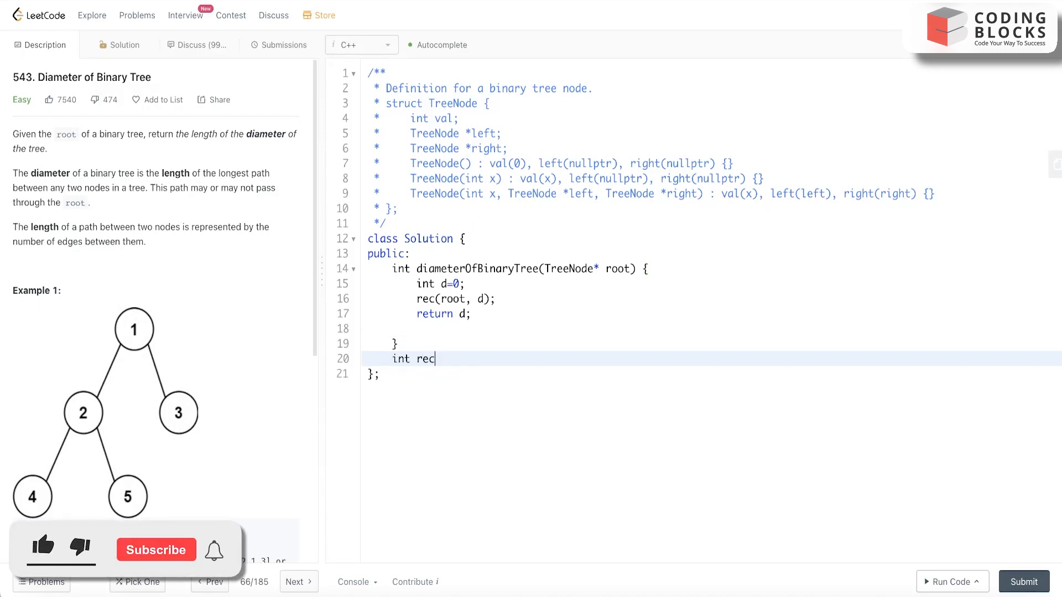
{"action": "type", "text": "("}
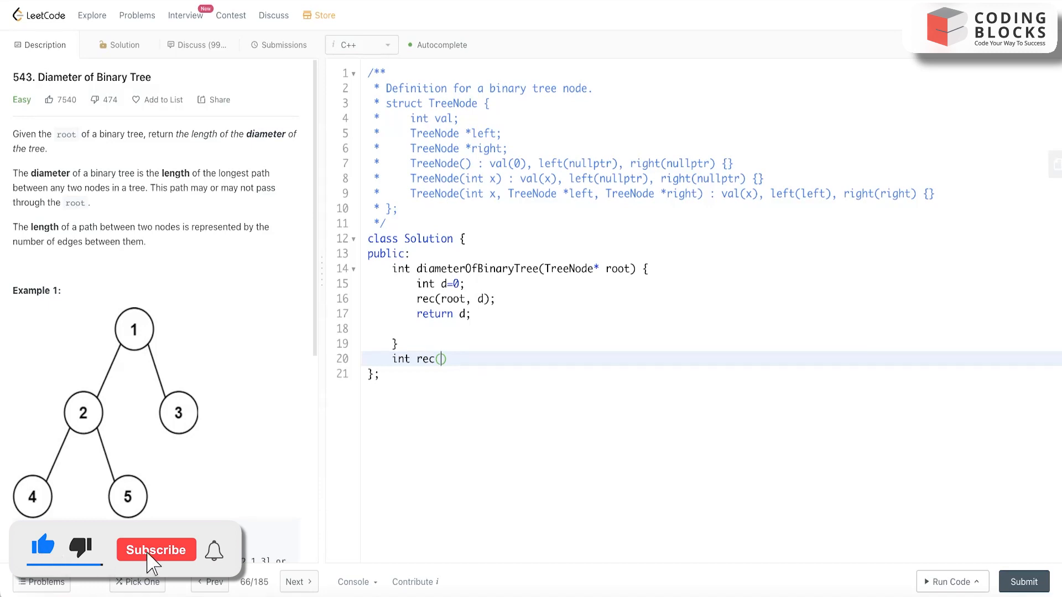
{"action": "left_click", "coordinate": [156, 550]}
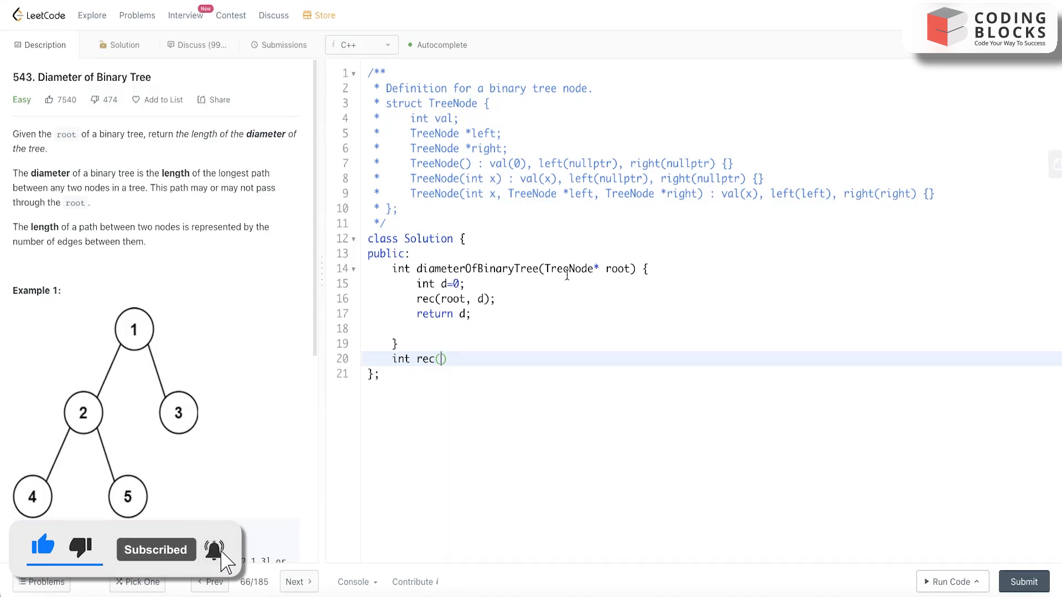
{"action": "double_click", "coordinate": [575, 269]}
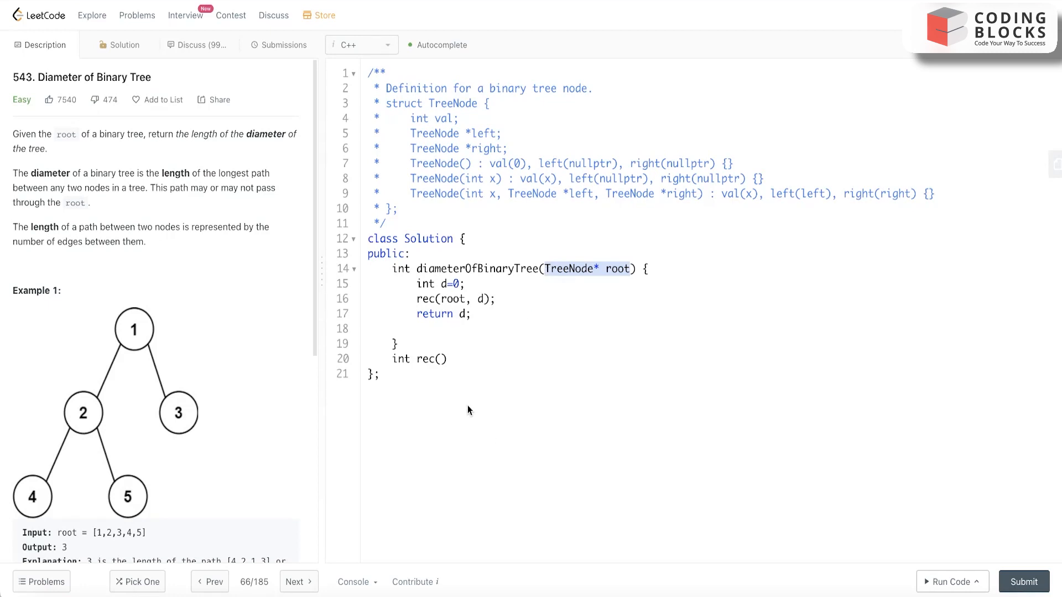
{"action": "type", "text": "TreeNode* root"}
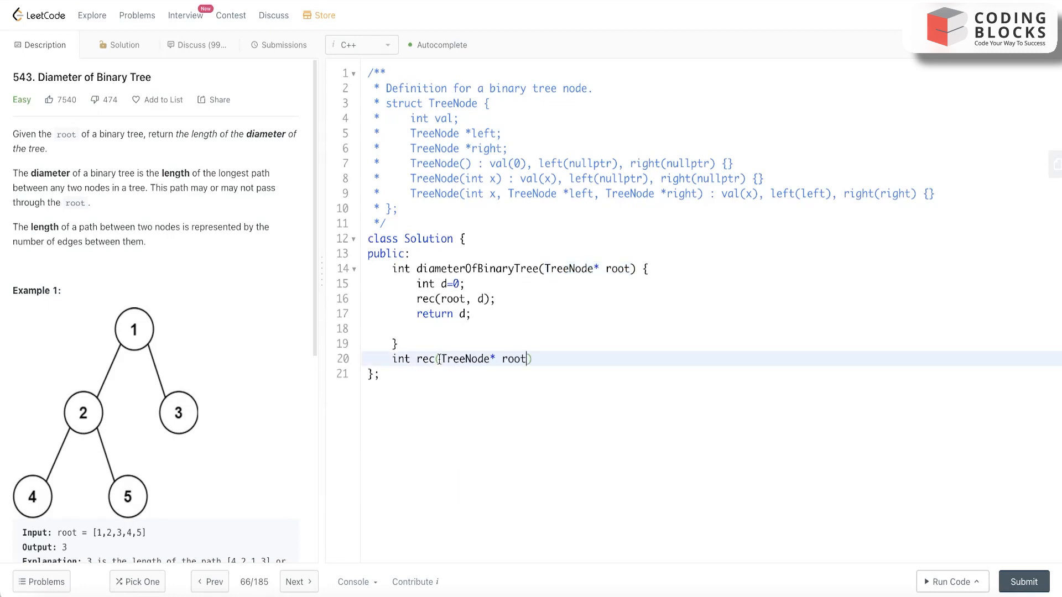
{"action": "type", "text": ",int &"}
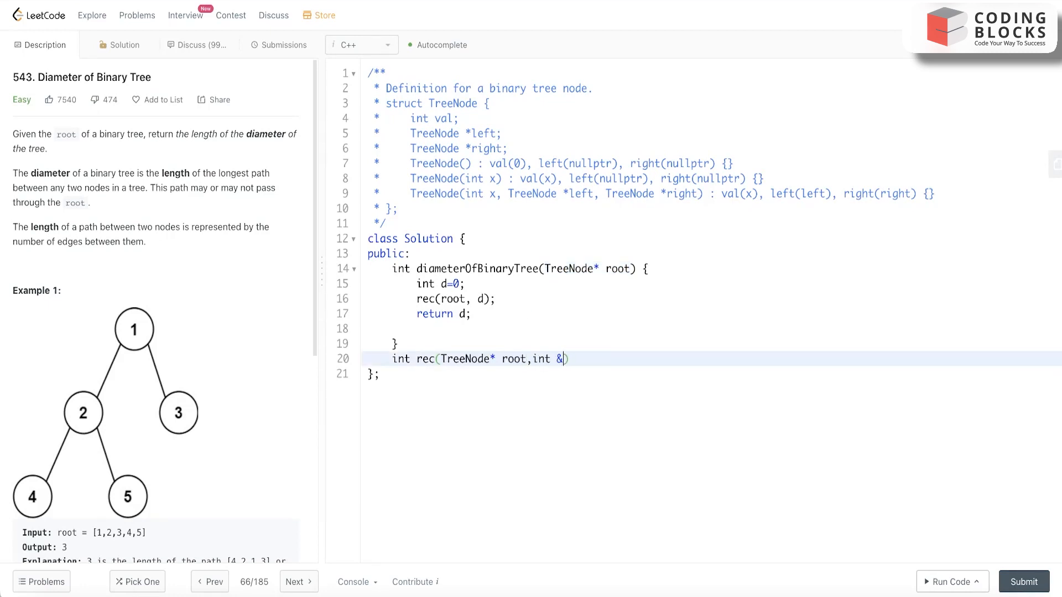
{"action": "type", "text": "d){"}
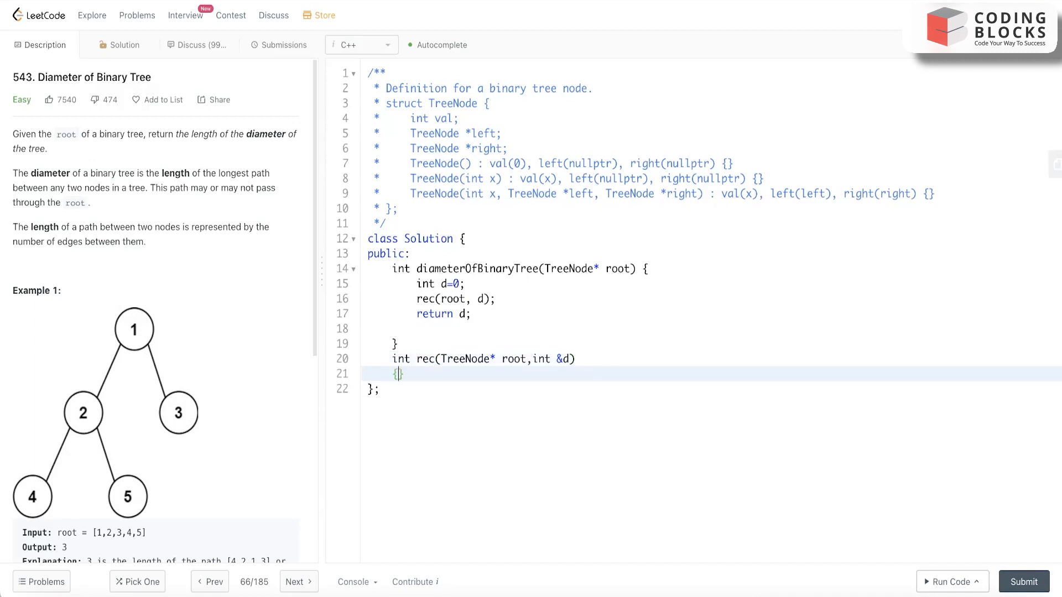
{"action": "key", "text": "Enter"}
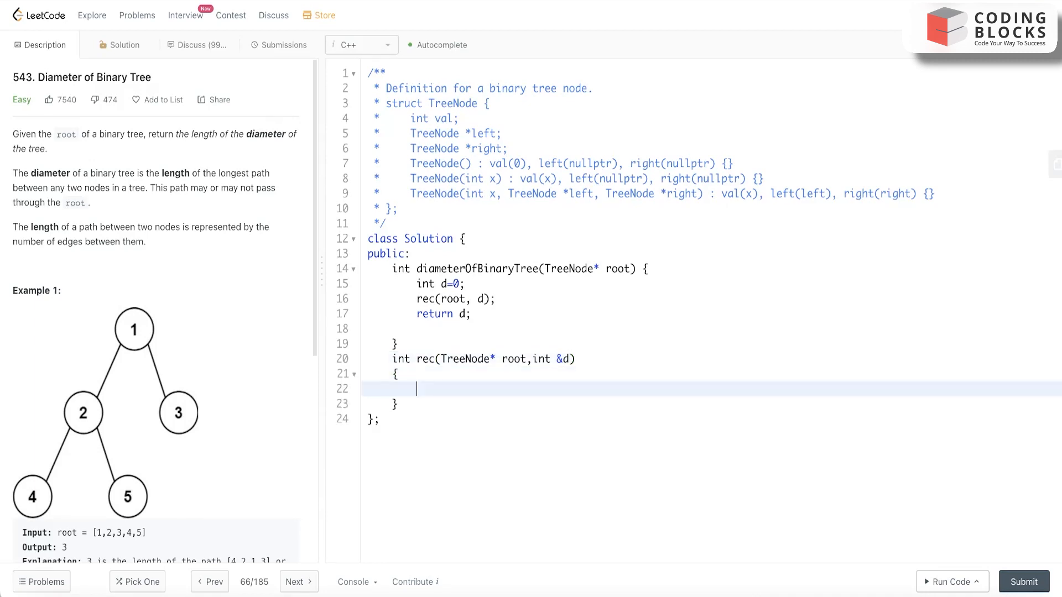
Step: Add the base case if(root==null) return 0; inside the helper body
{"action": "type", "text": "if(r)"}
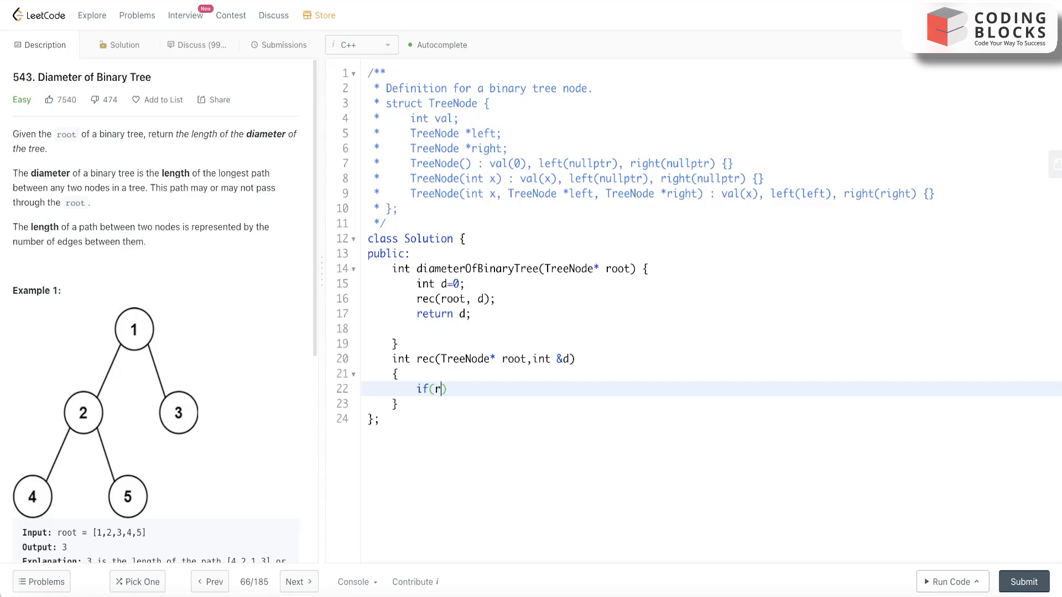
{"action": "type", "text": "oot"}
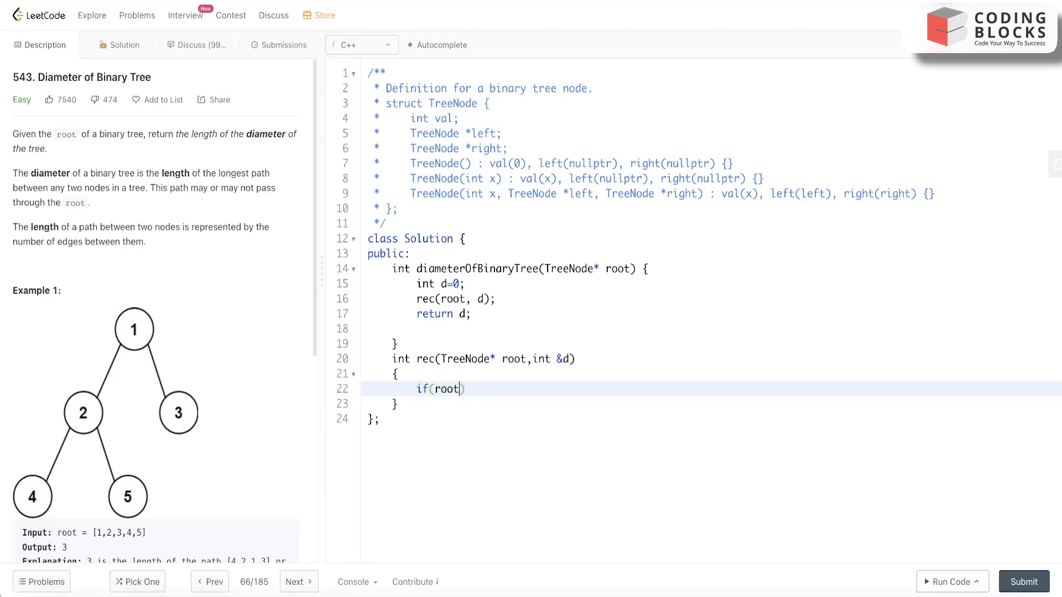
{"action": "type", "text": "=="}
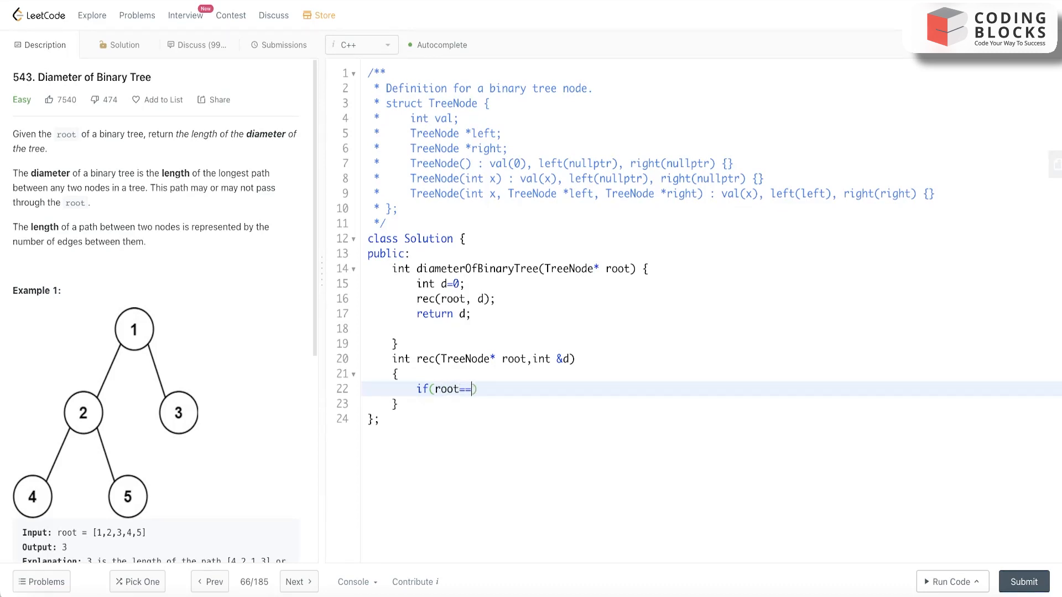
{"action": "type", "text": "null"}
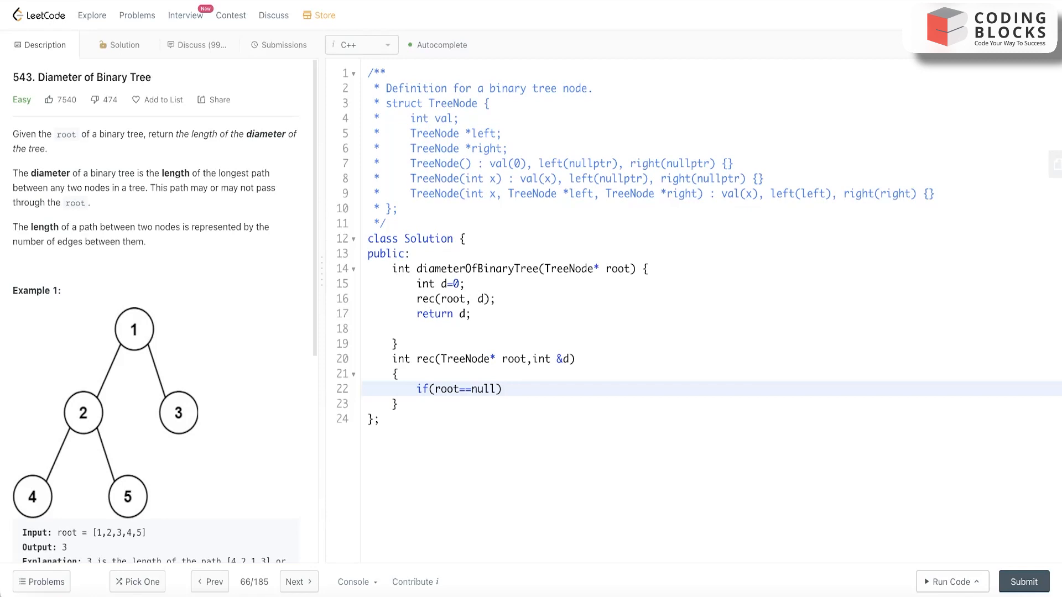
{"action": "type", "text": "ret"}
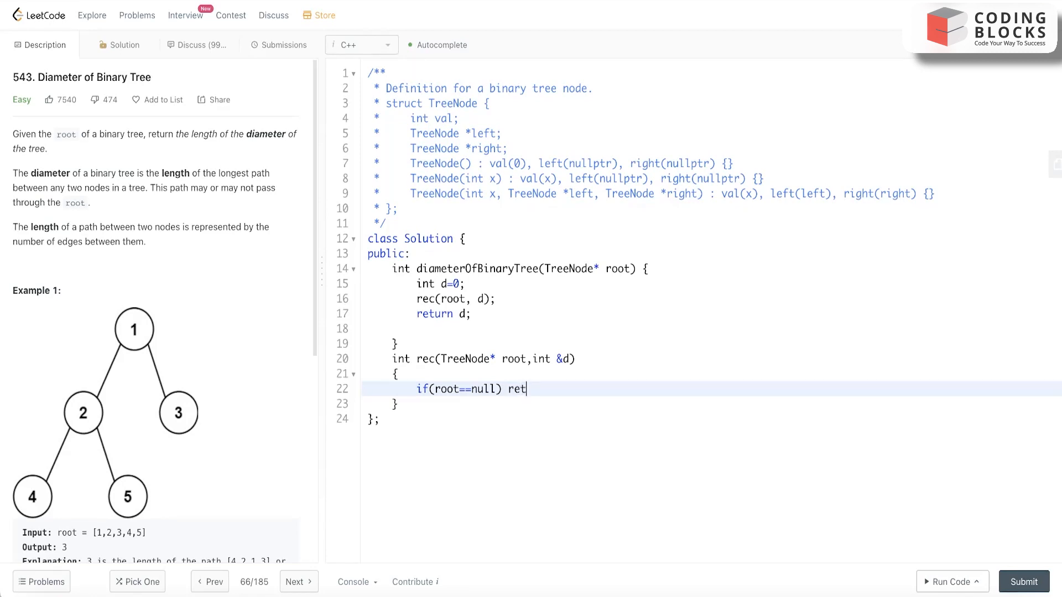
{"action": "type", "text": "urb"}
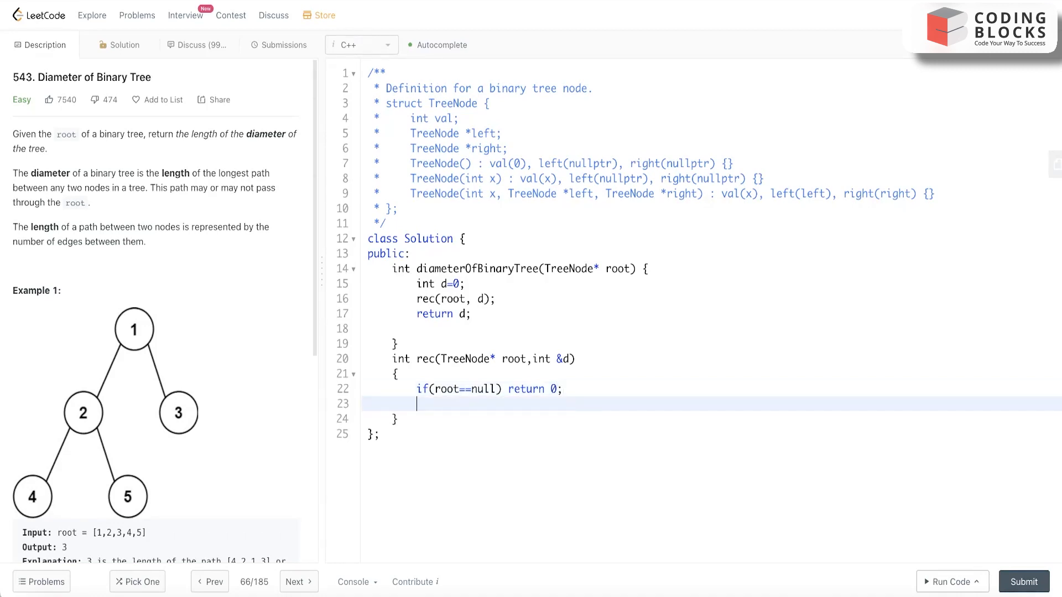
Step: Write int lh=rec(root->left,d); for the left subtree height
{"action": "type", "text": "int"}
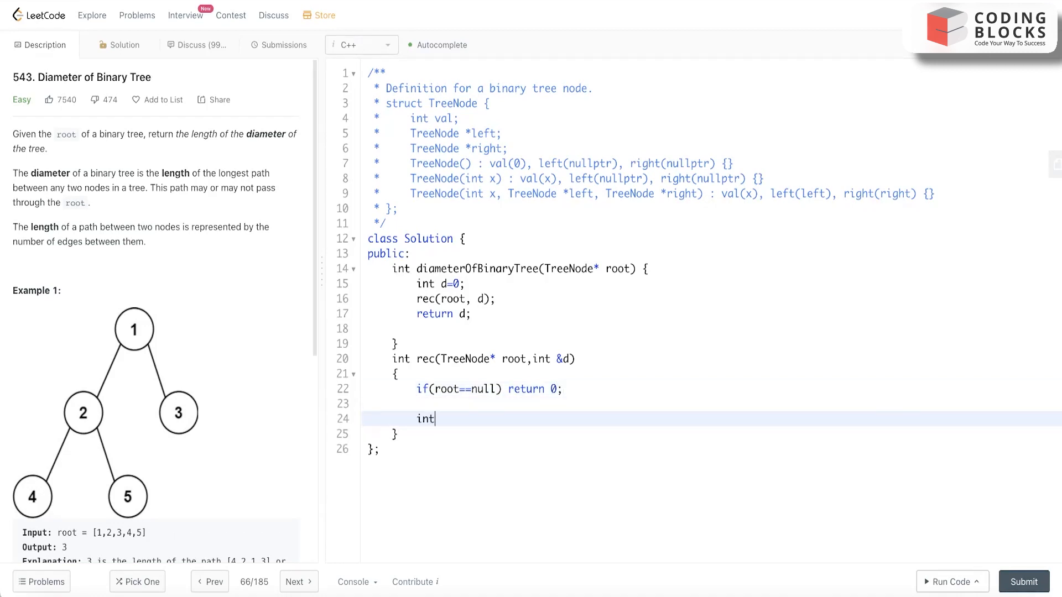
{"action": "type", "text": "l"}
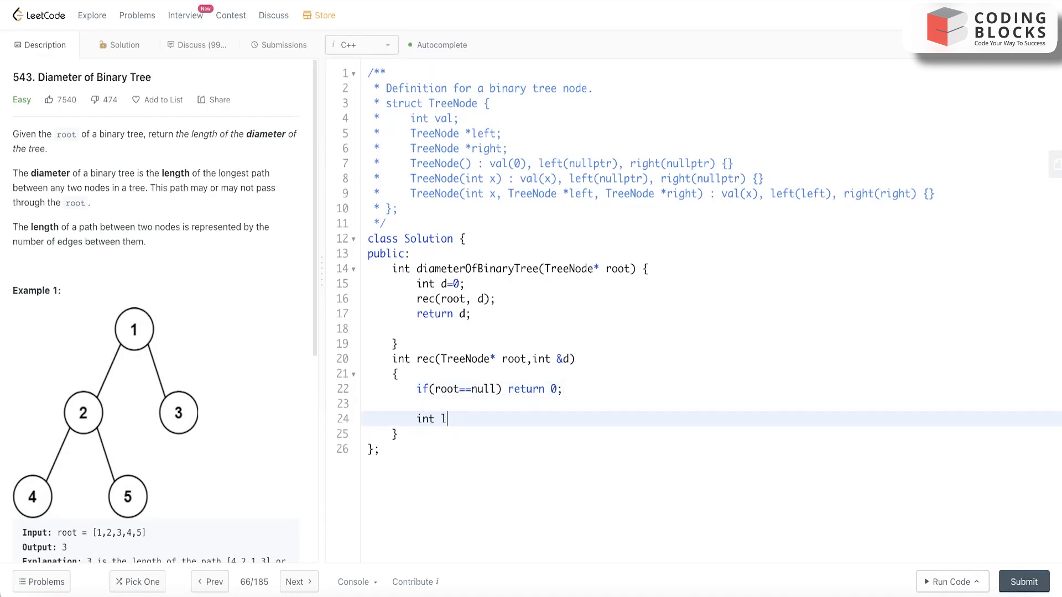
{"action": "type", "text": "h="}
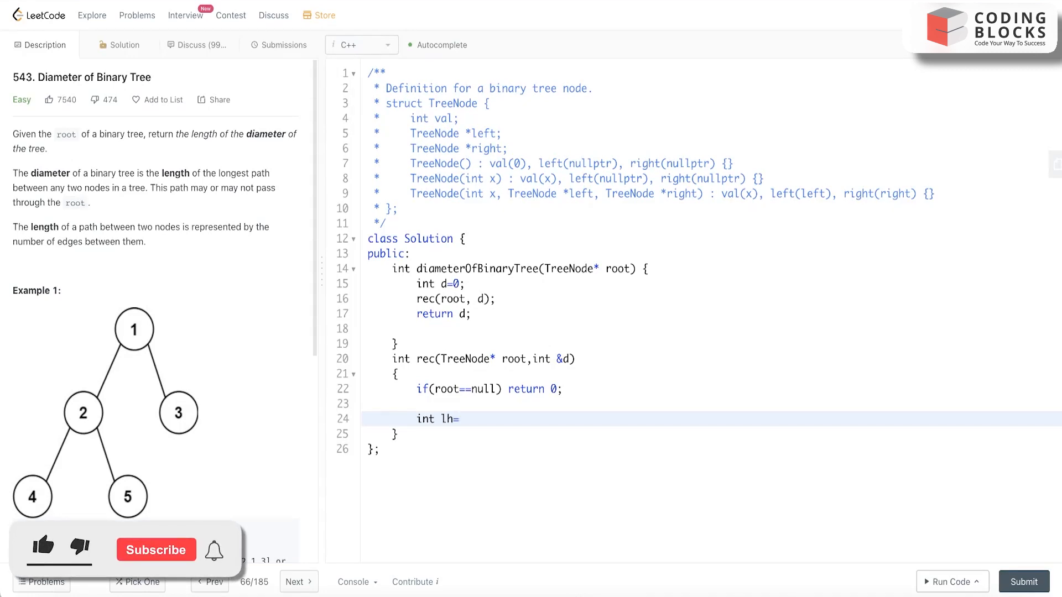
{"action": "type", "text": "rec"}
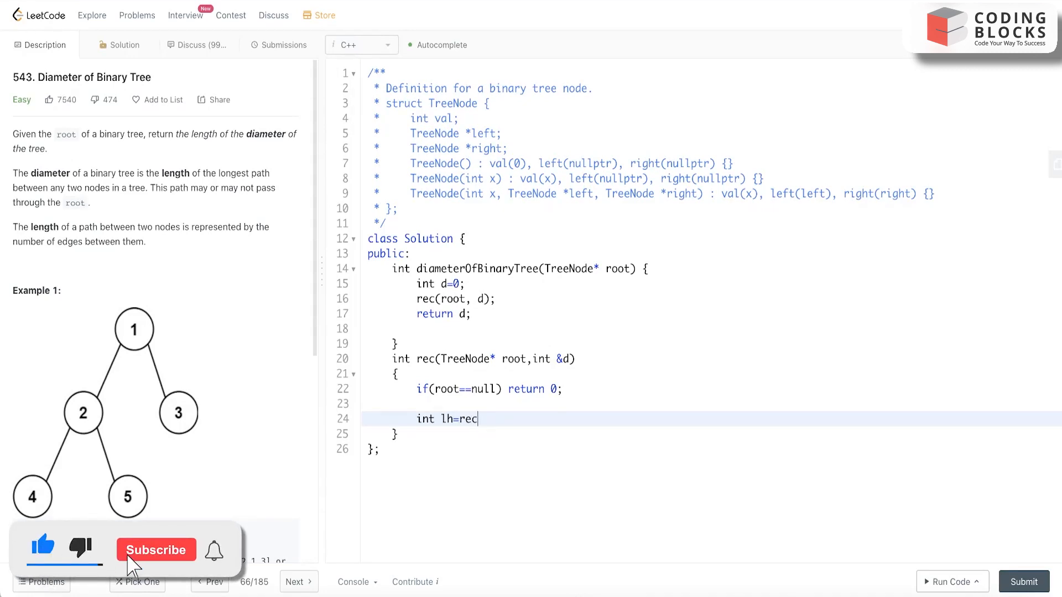
{"action": "type", "text": "(root"}
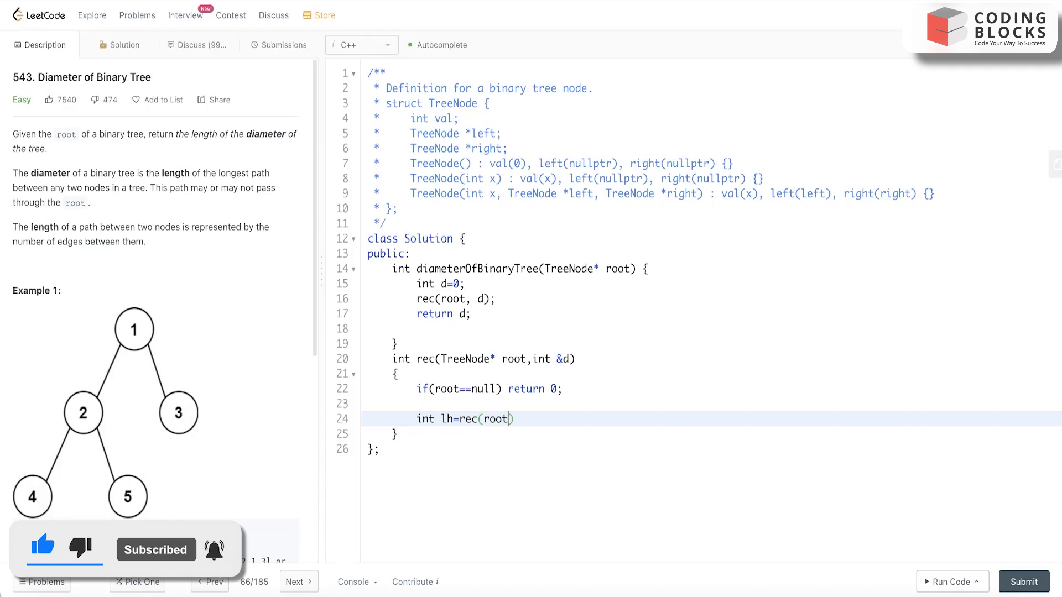
{"action": "type", "text": "->le"}
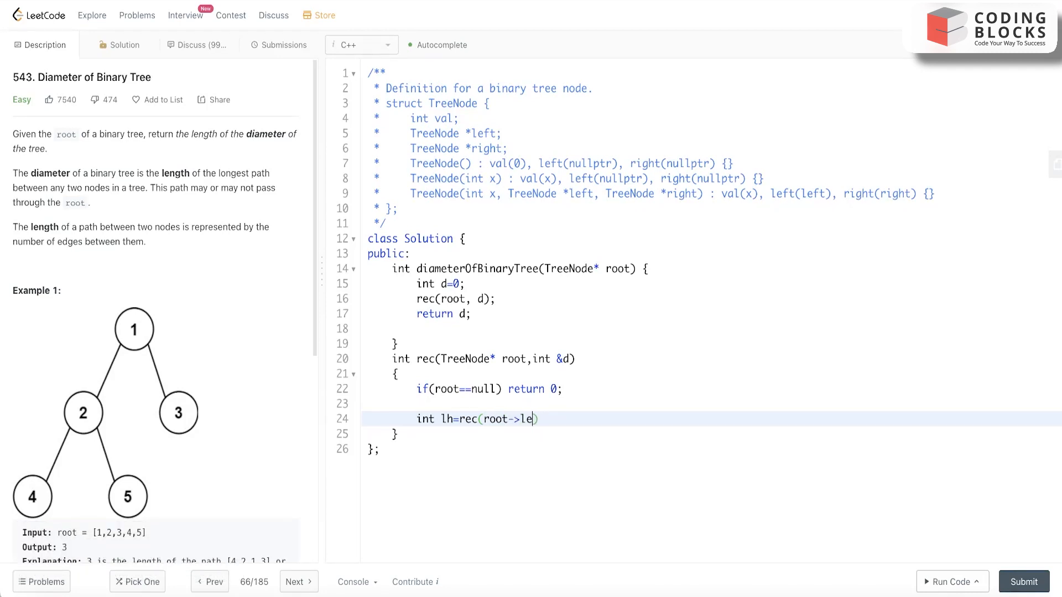
{"action": "type", "text": "ft,"}
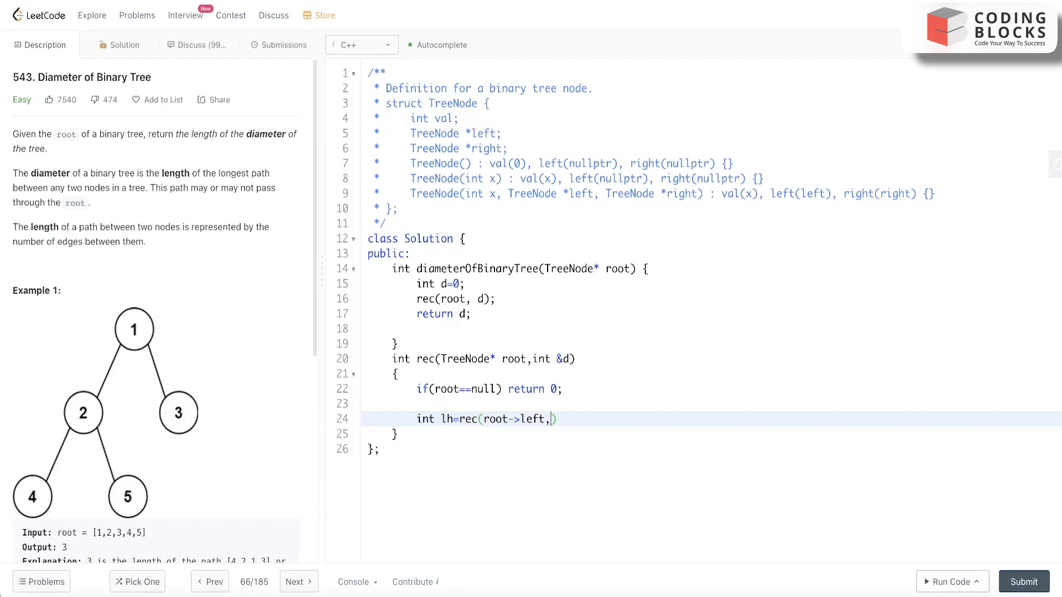
{"action": "type", "text": "d);"}
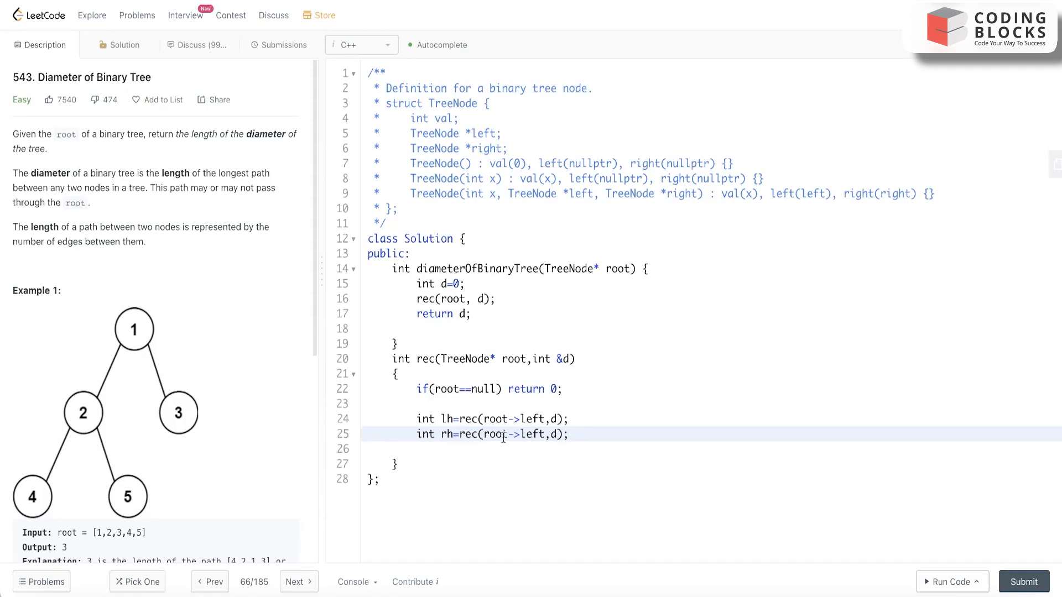
Step: Turn the copied line into int rh=rec(root->right,d); for the right subtree height
{"action": "key", "text": "Backspace"}
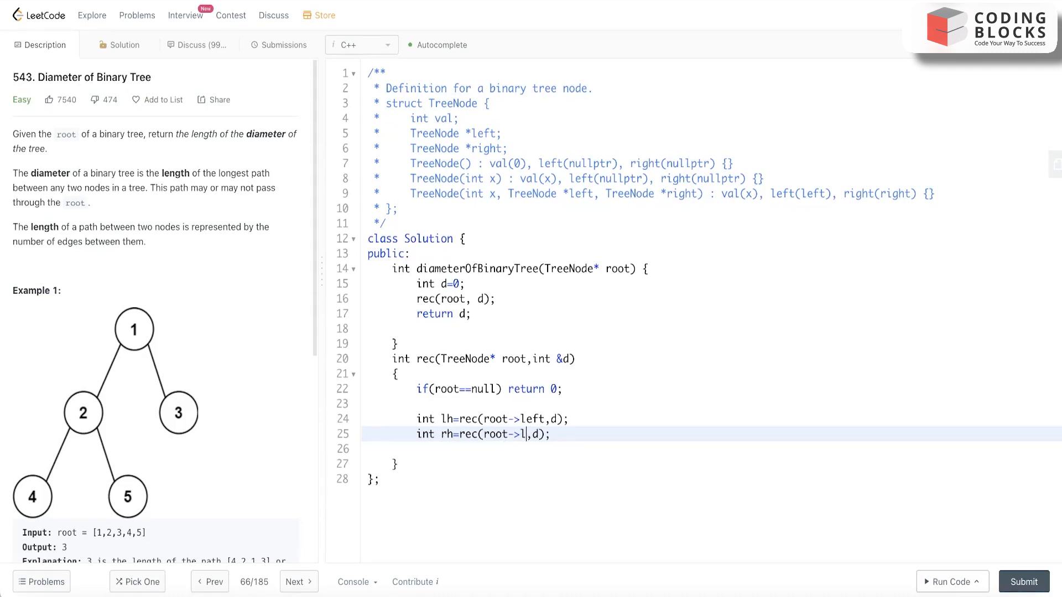
{"action": "type", "text": "dght"}
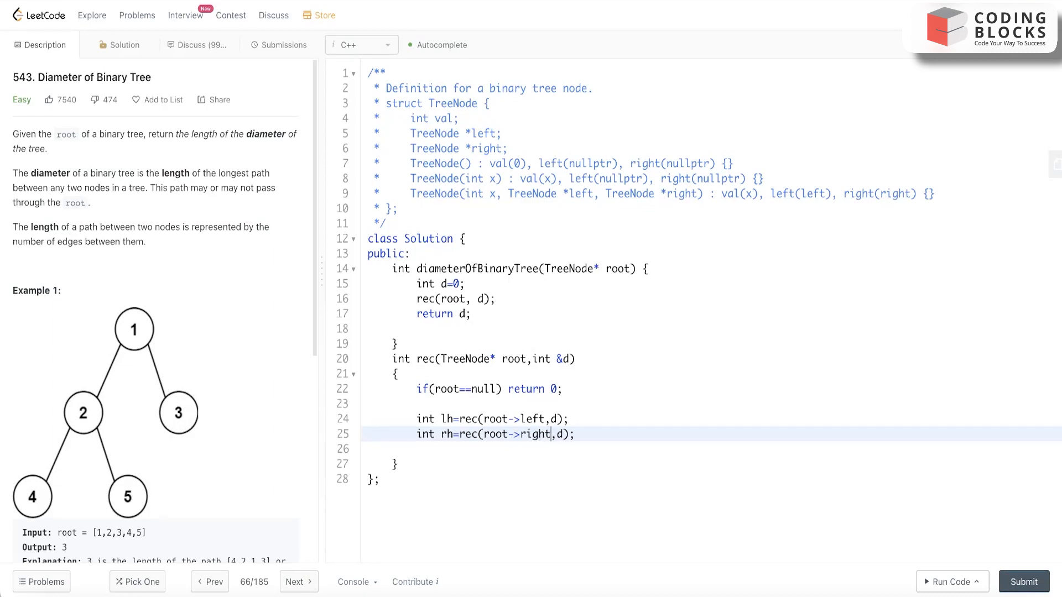
{"action": "key", "text": "Enter"}
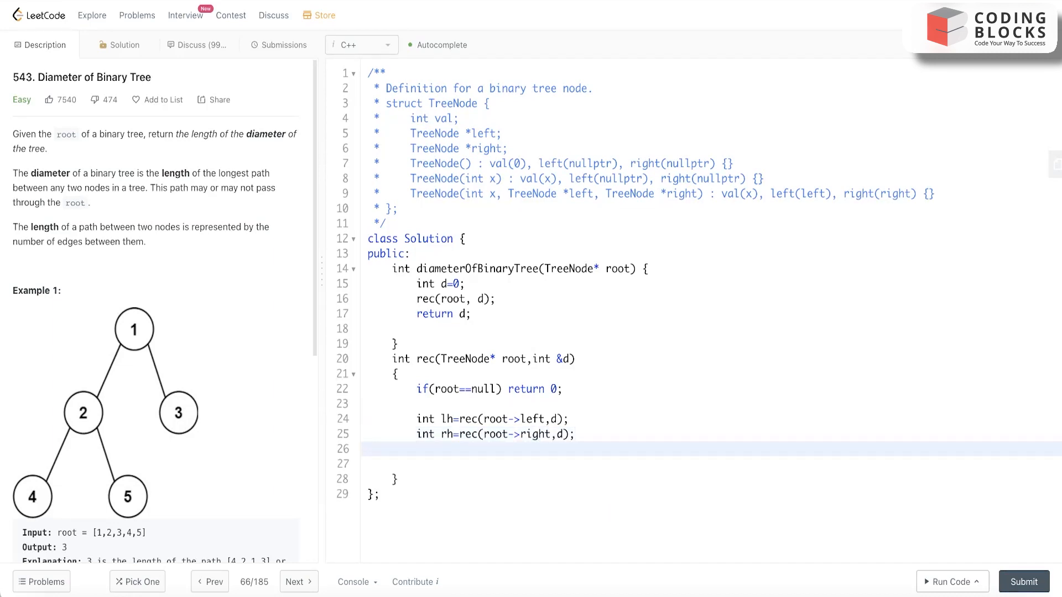
Step: Update the diameter with d=max(d,lh+rh);
{"action": "type", "text": "d="}
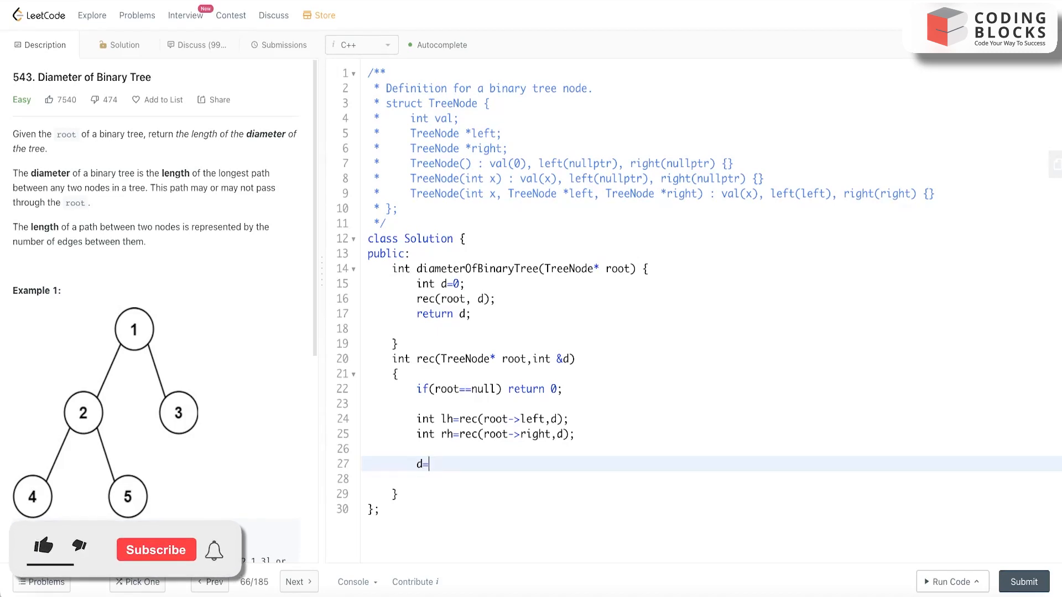
{"action": "type", "text": "max("}
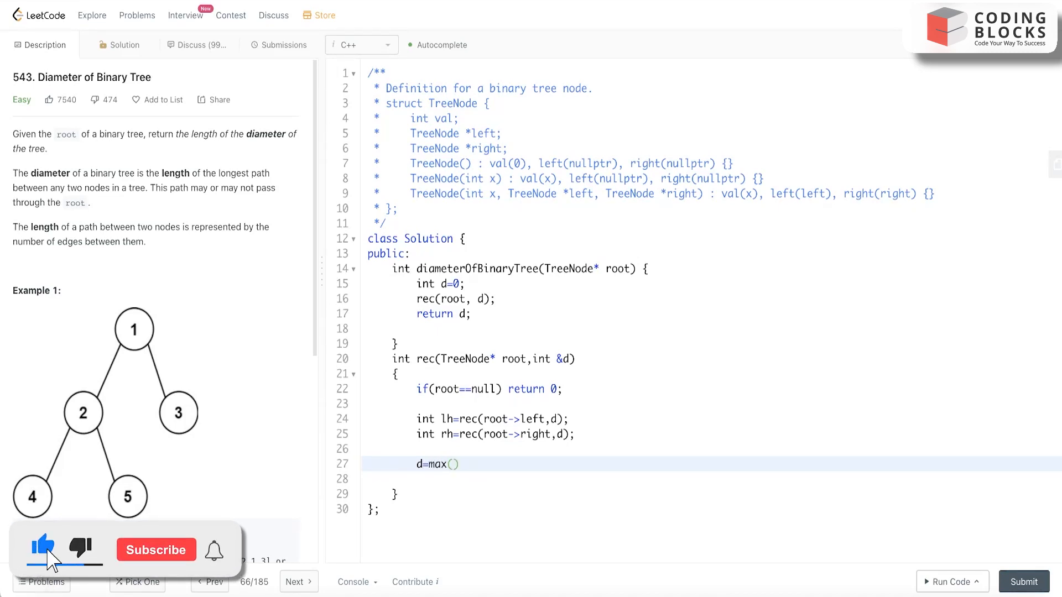
{"action": "type", "text": "d"}
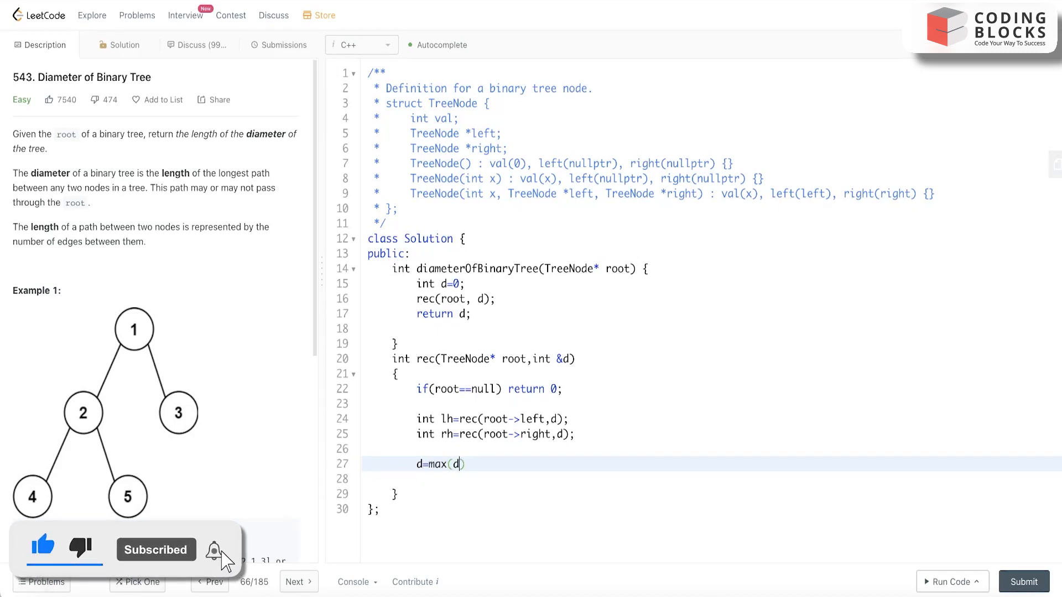
{"action": "type", "text": ","}
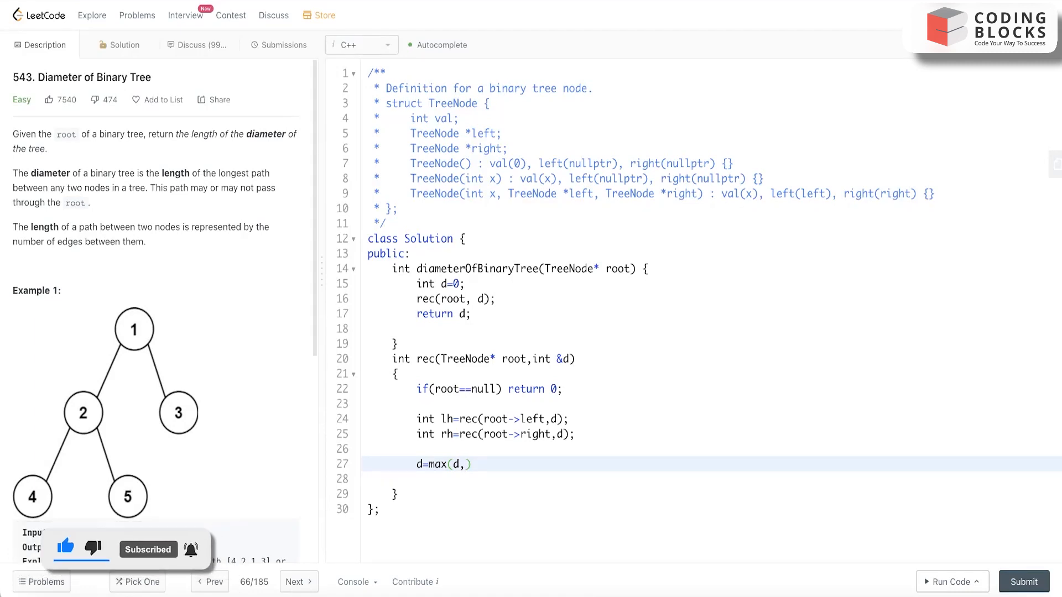
{"action": "type", "text": "lh"}
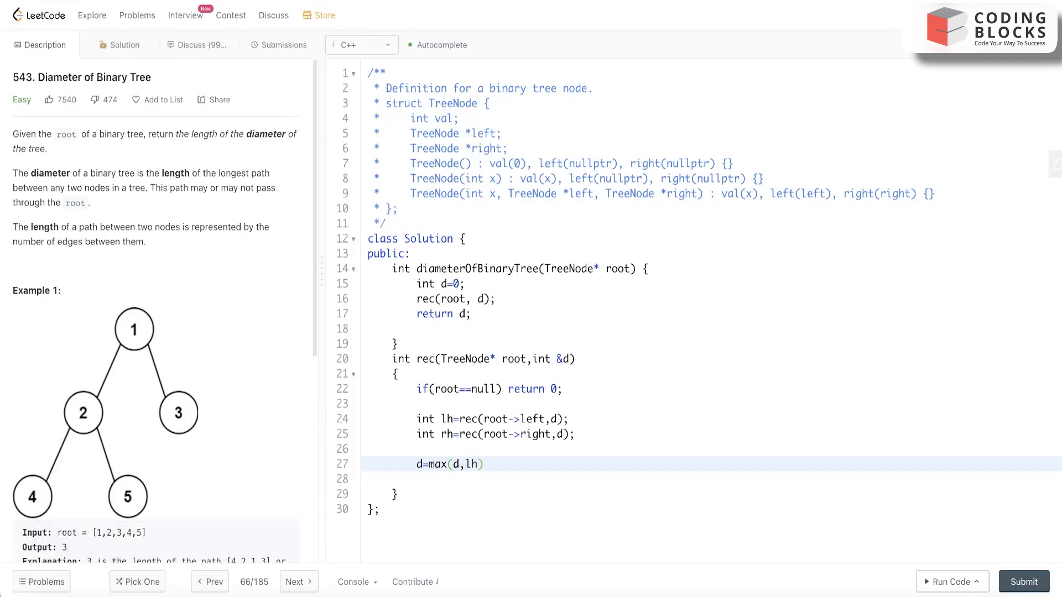
{"action": "type", "text": "+rh"}
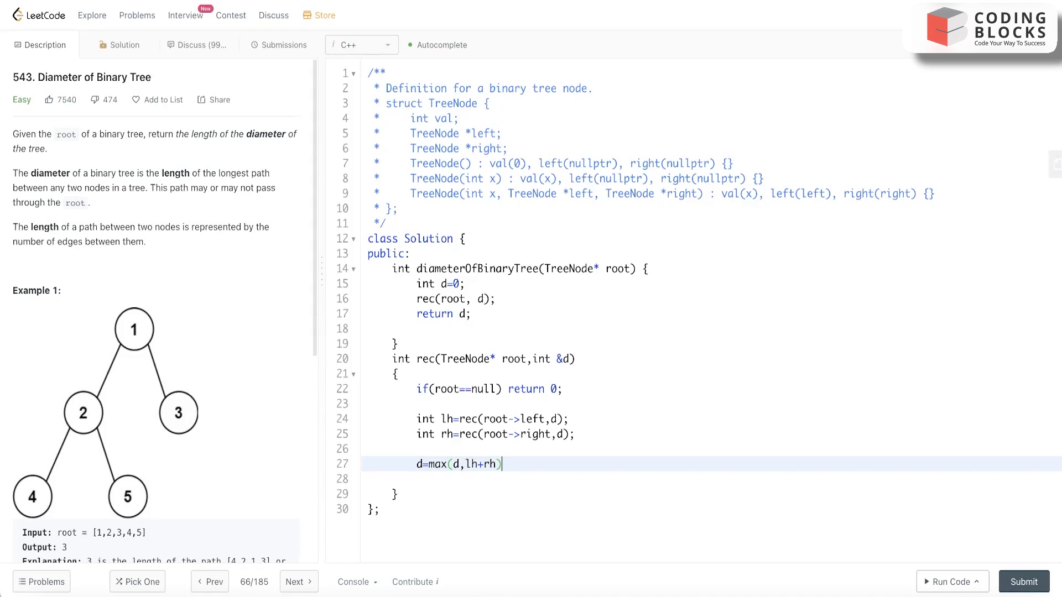
Step: Return the node height as return max(lh,rh)+1;, completing the helper
{"action": "type", "text": "re"}
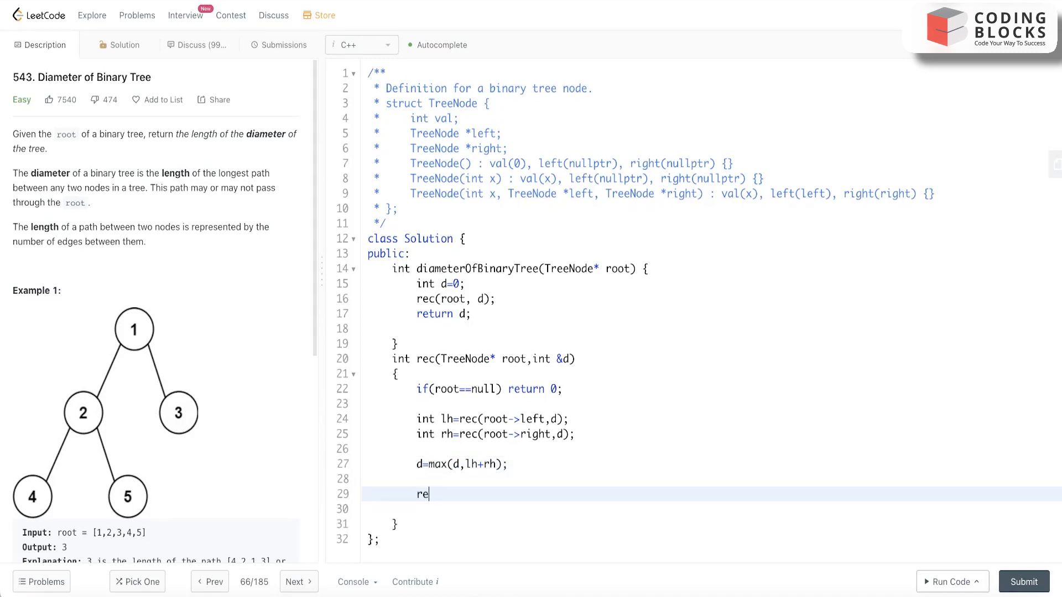
{"action": "type", "text": "turn"}
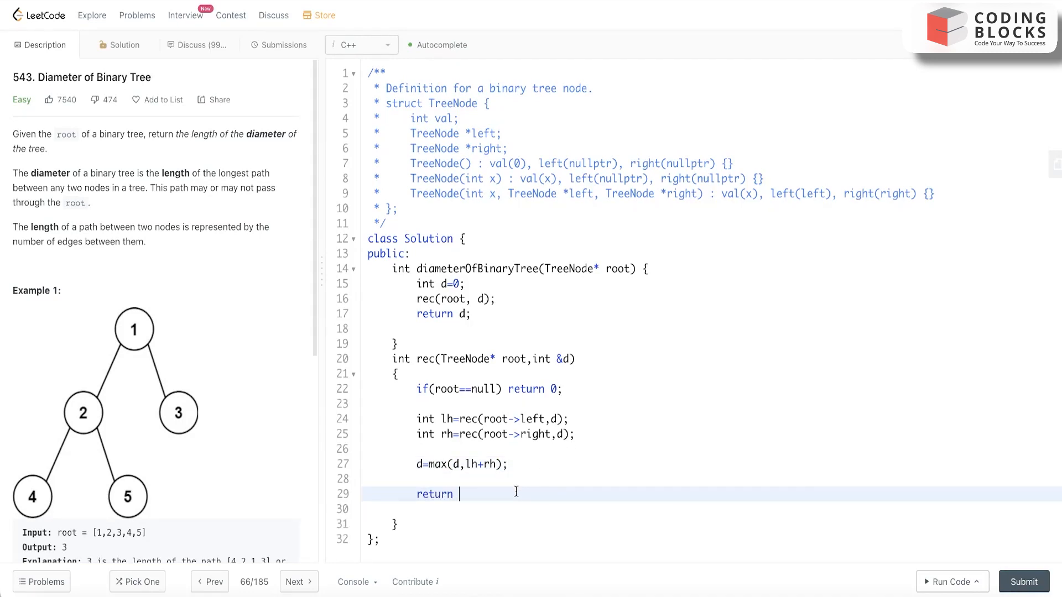
{"action": "type", "text": "max(lh"}
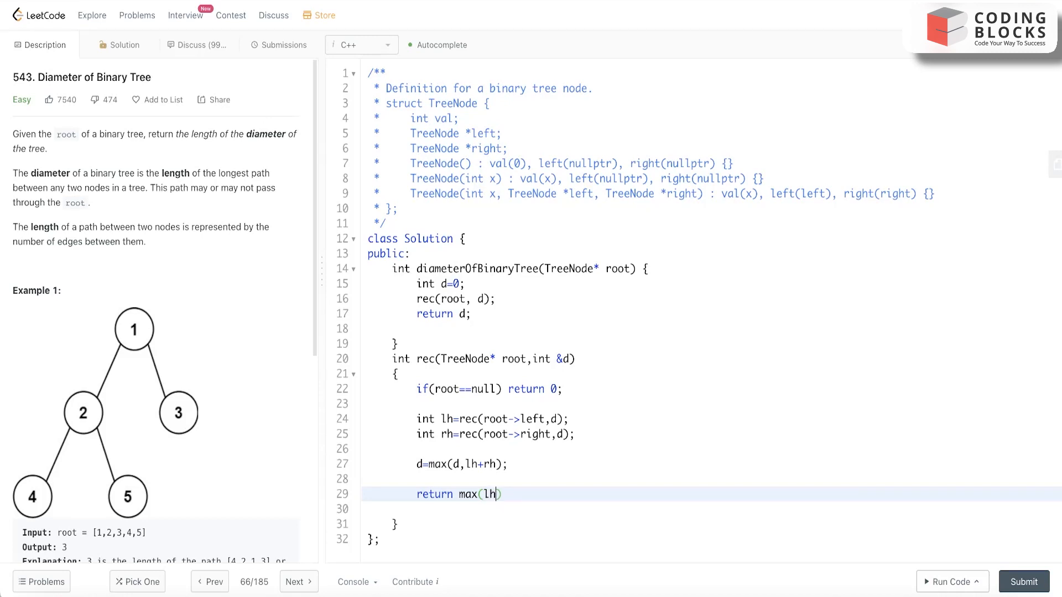
{"action": "type", "text": ",rh"}
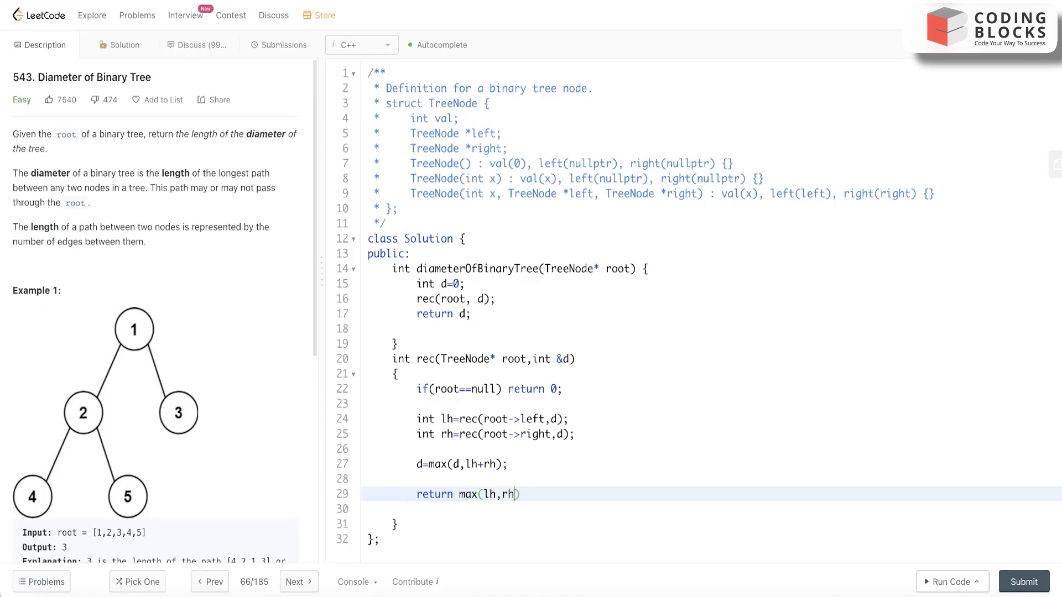
{"action": "type", "text": ")+1;"}
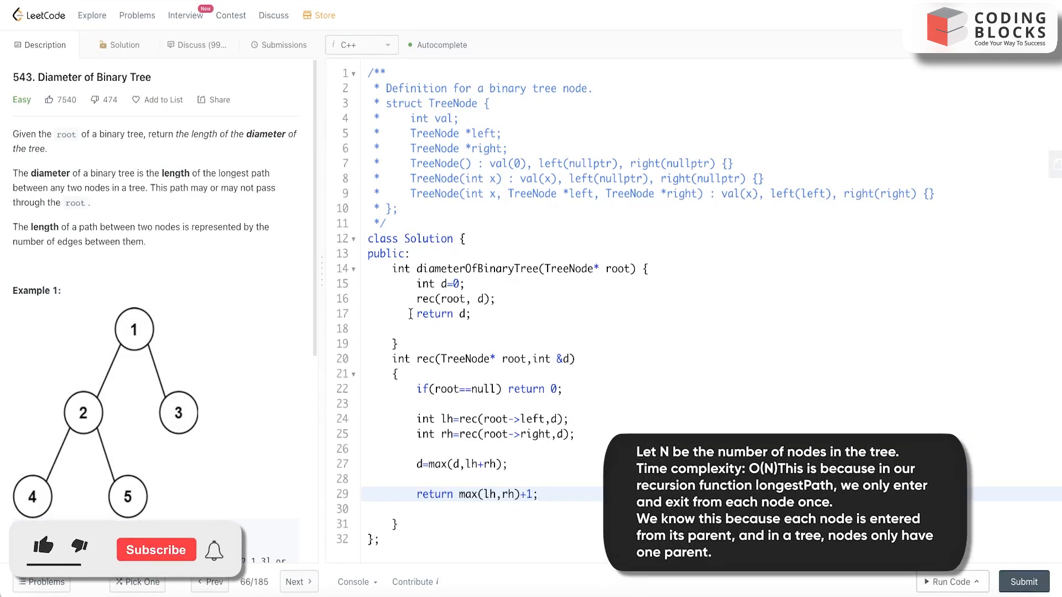
{"action": "left_click", "coordinate": [42, 546]}
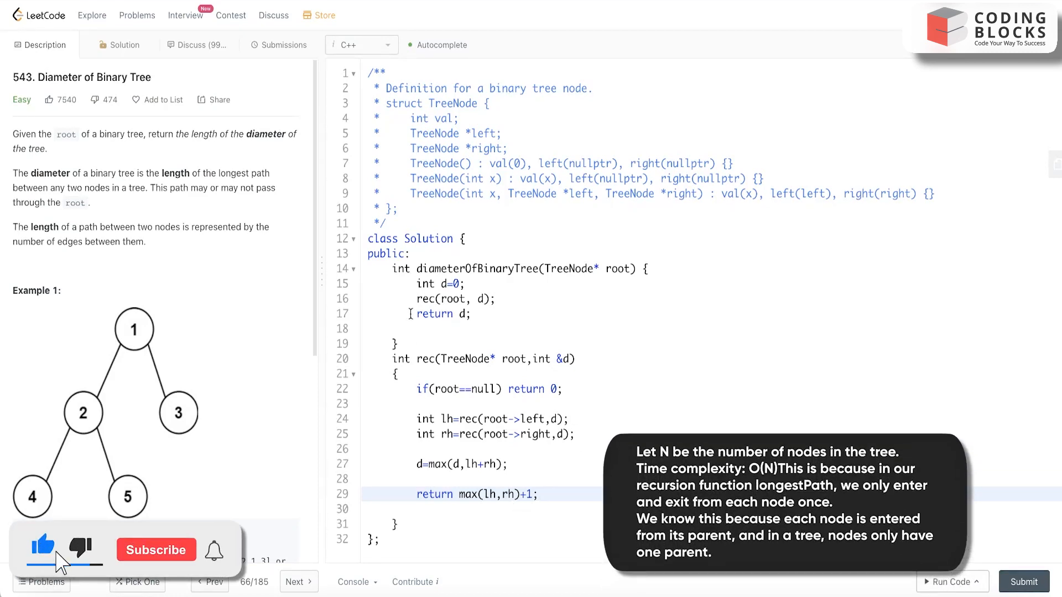
{"action": "left_click", "coordinate": [155, 550]}
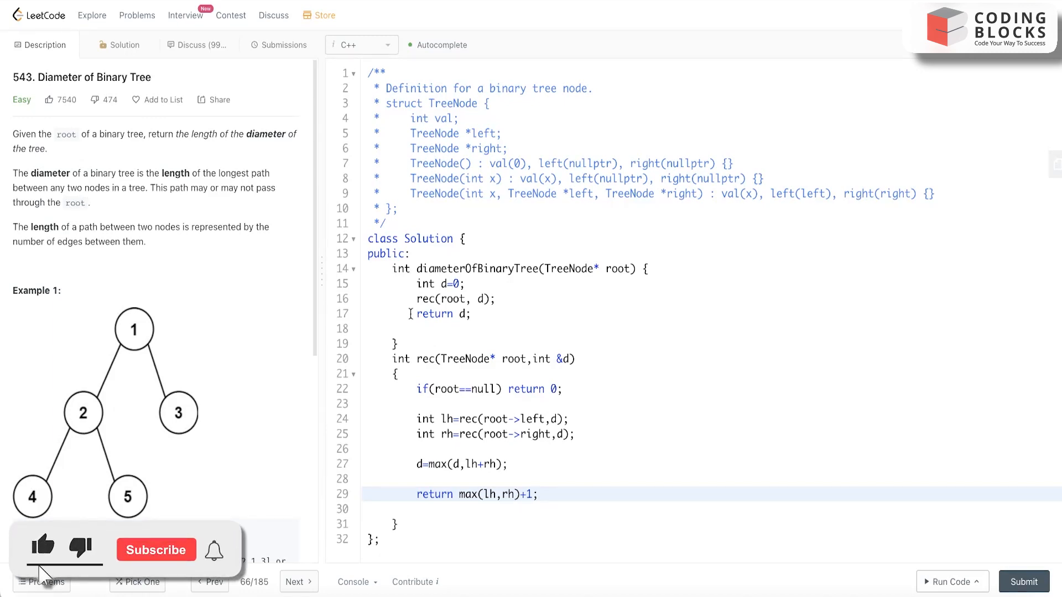
{"action": "left_click", "coordinate": [156, 549]}
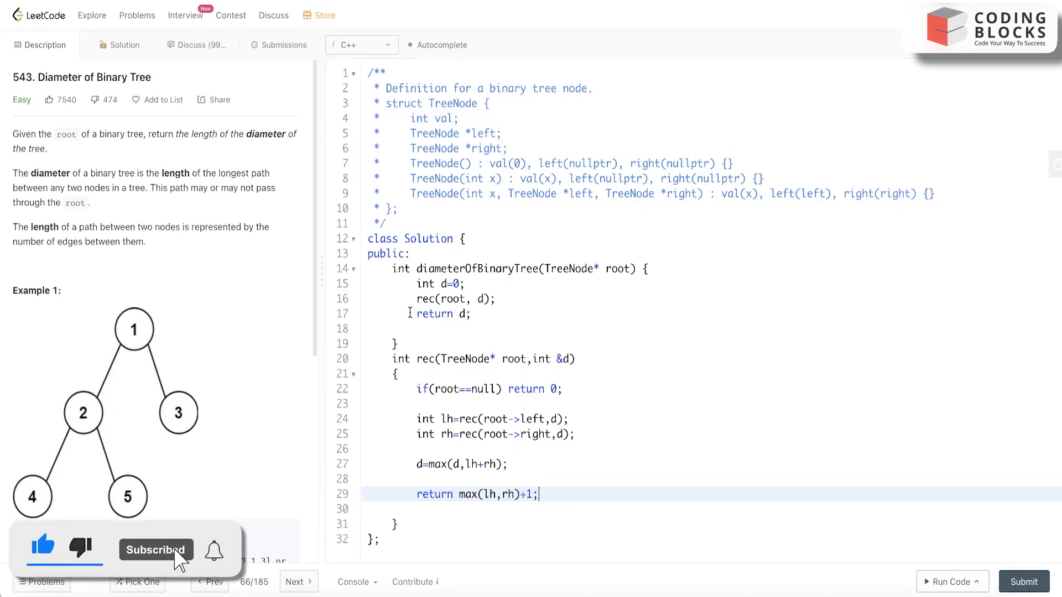